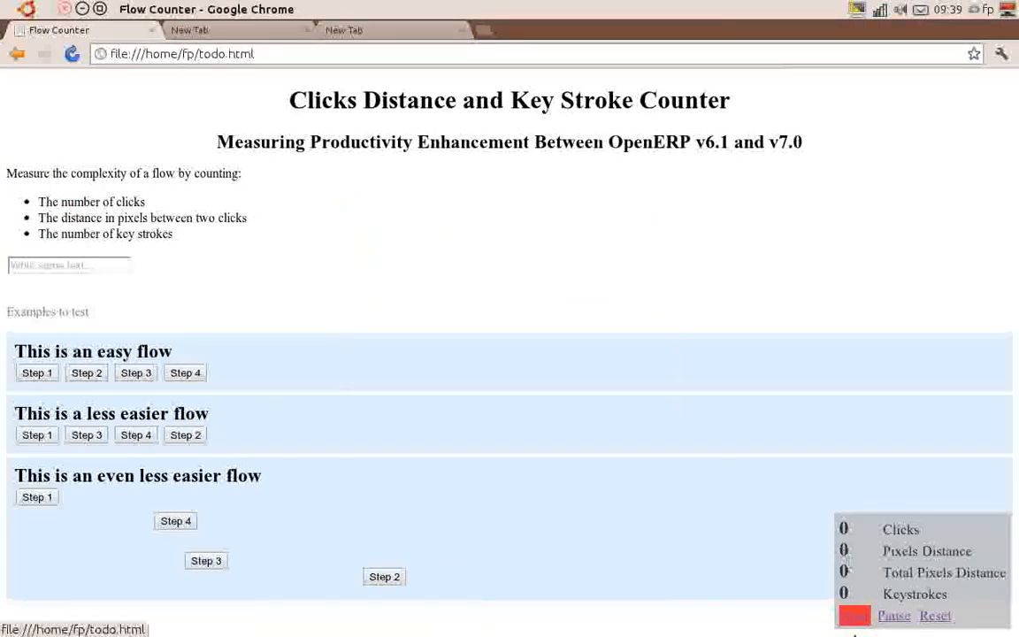
# Step: Pause the flow counter with clicks, distance and keystrokes all at zero
pyautogui.click(893, 616)
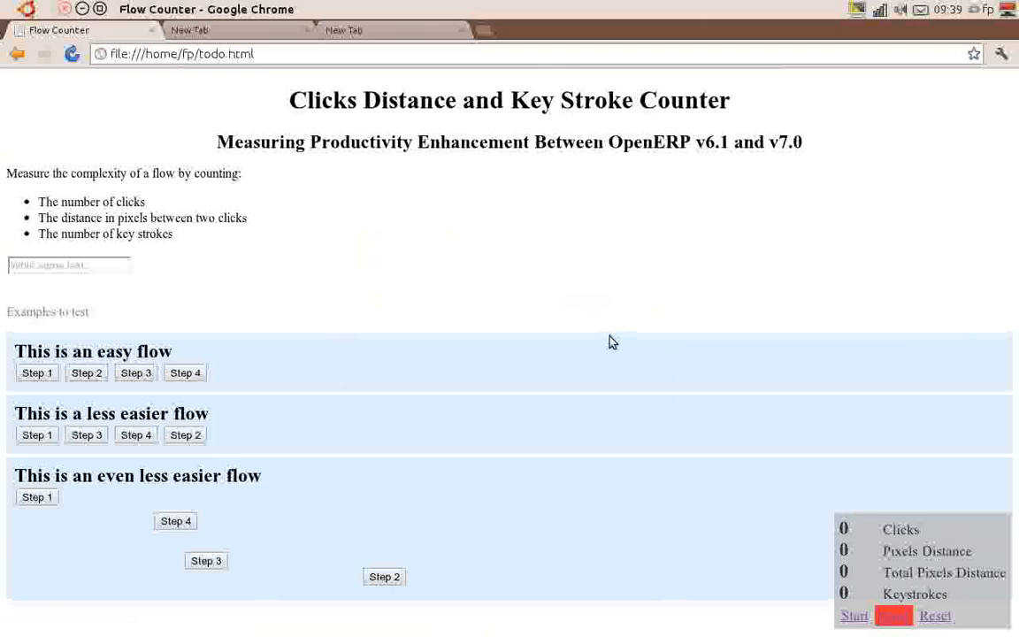
pyautogui.moveTo(958, 492)
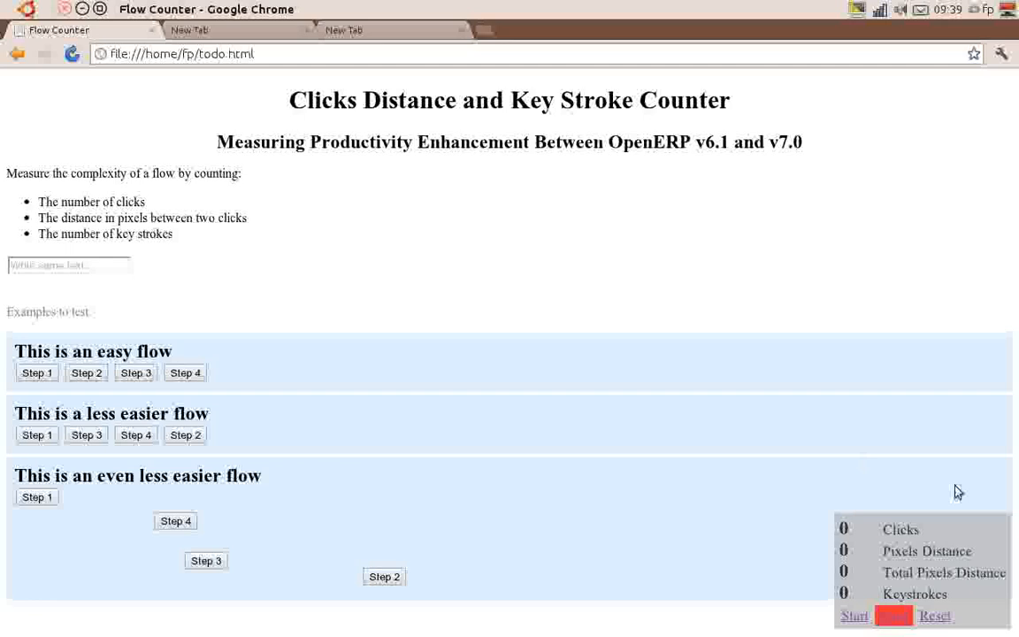
pyautogui.moveTo(980, 633)
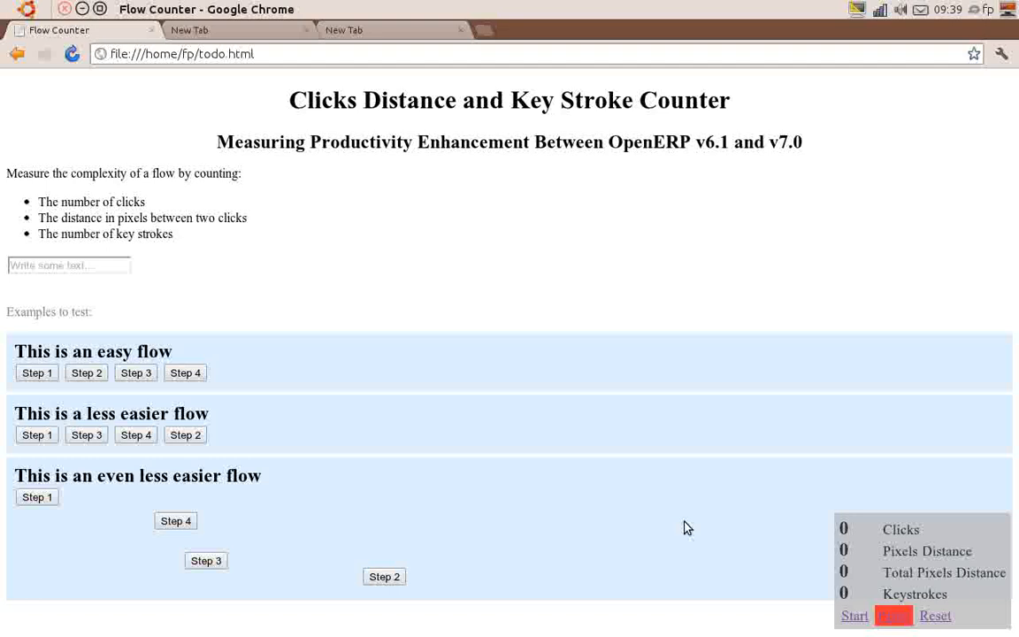
pyautogui.moveTo(824, 538)
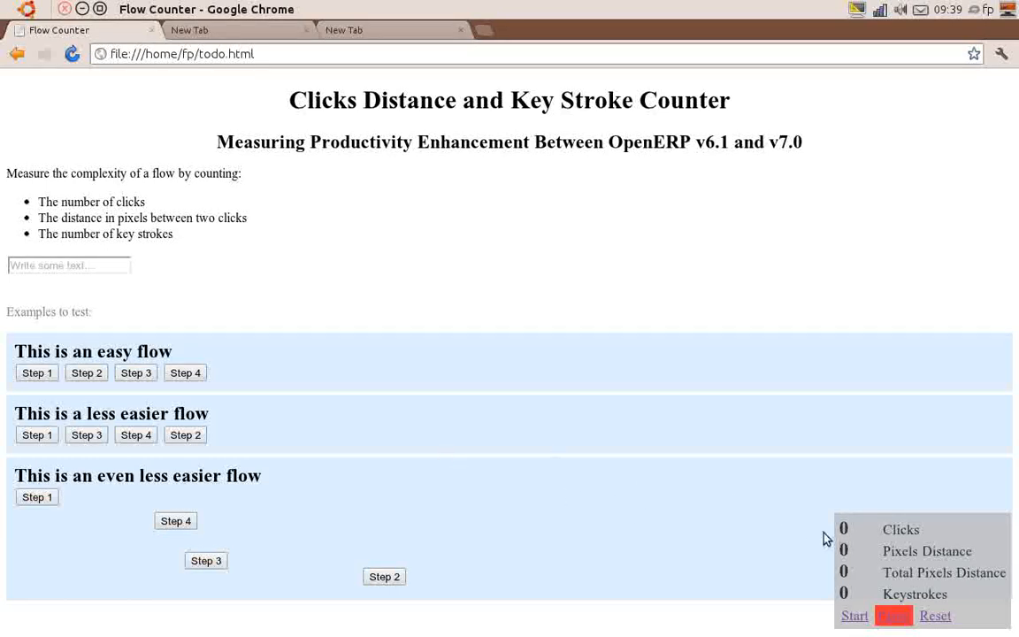
pyautogui.moveTo(619, 512)
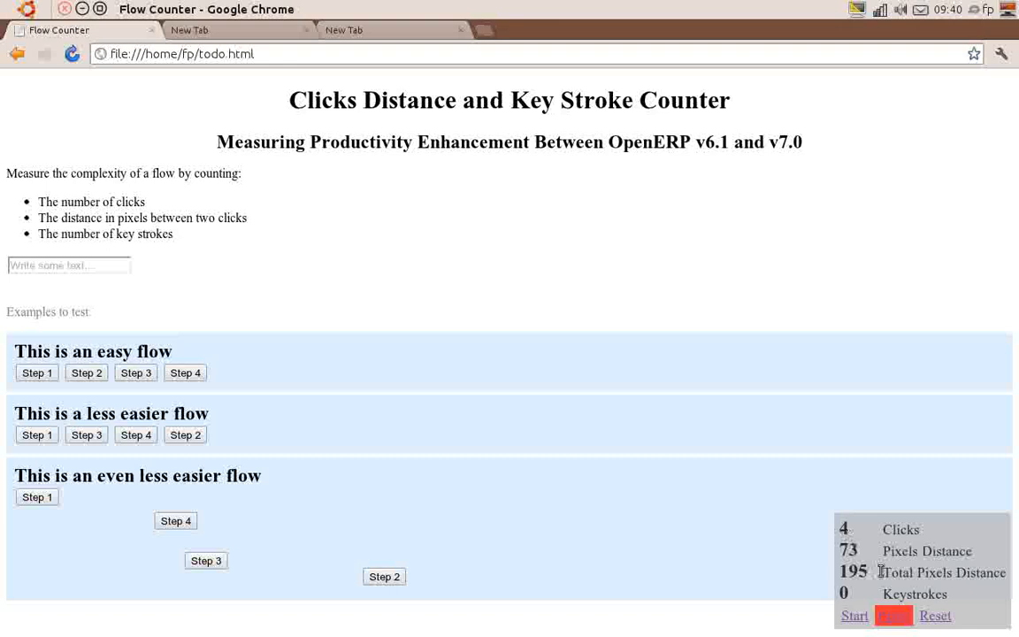
# Step: Reset the counts and step through the less easy example flow, then reset again
pyautogui.click(933, 615)
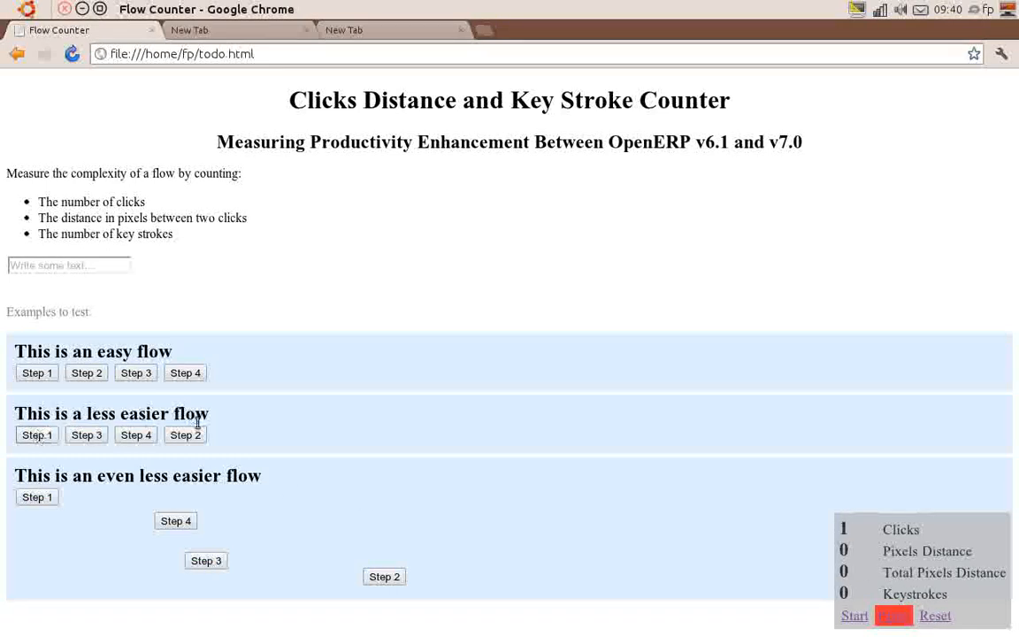
pyautogui.click(134, 435)
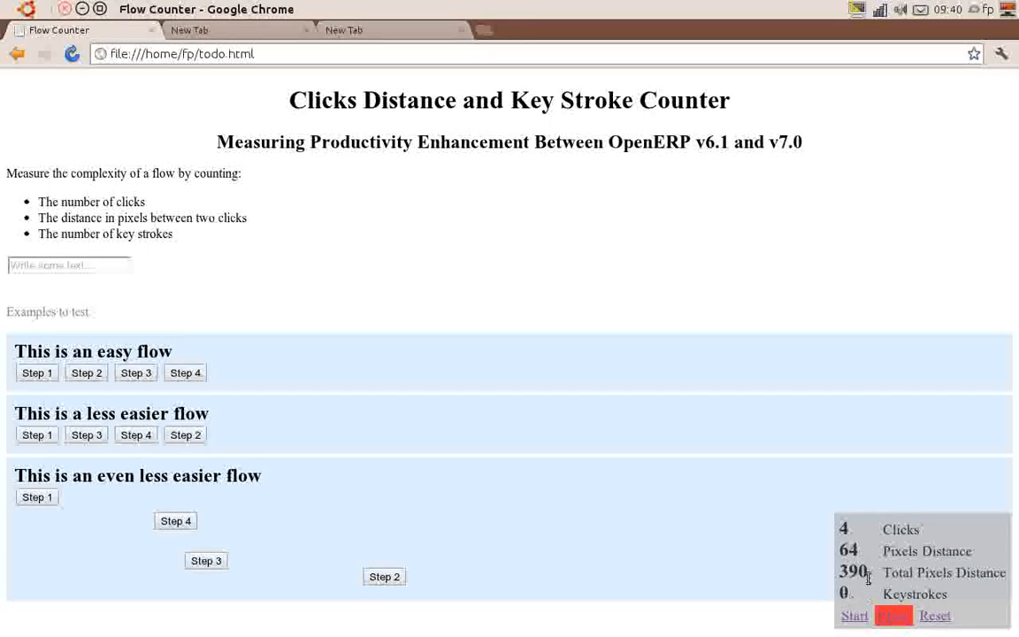
pyautogui.moveTo(959, 603)
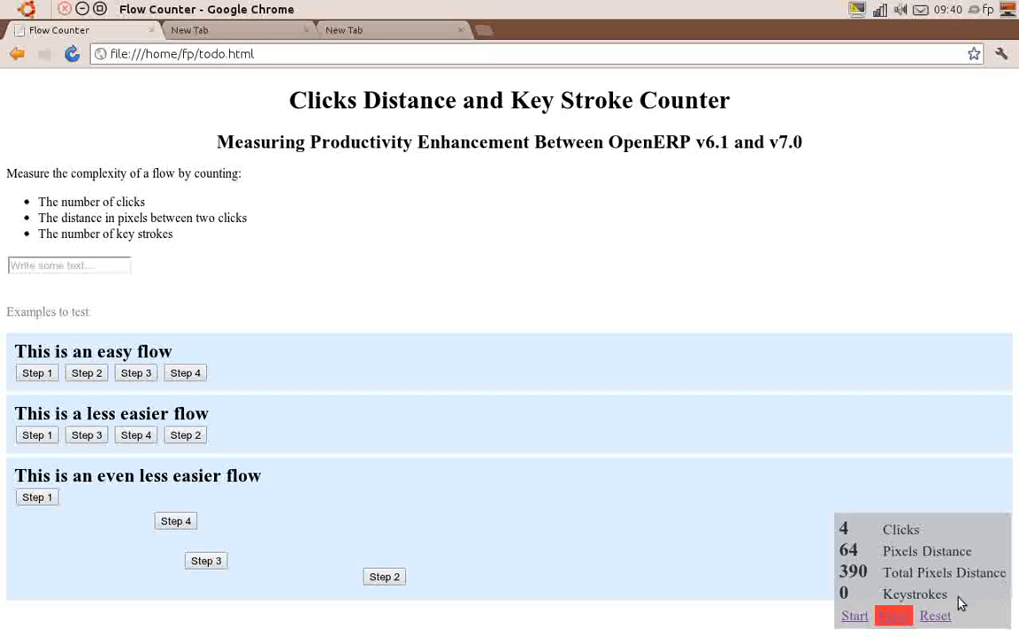
pyautogui.click(934, 615)
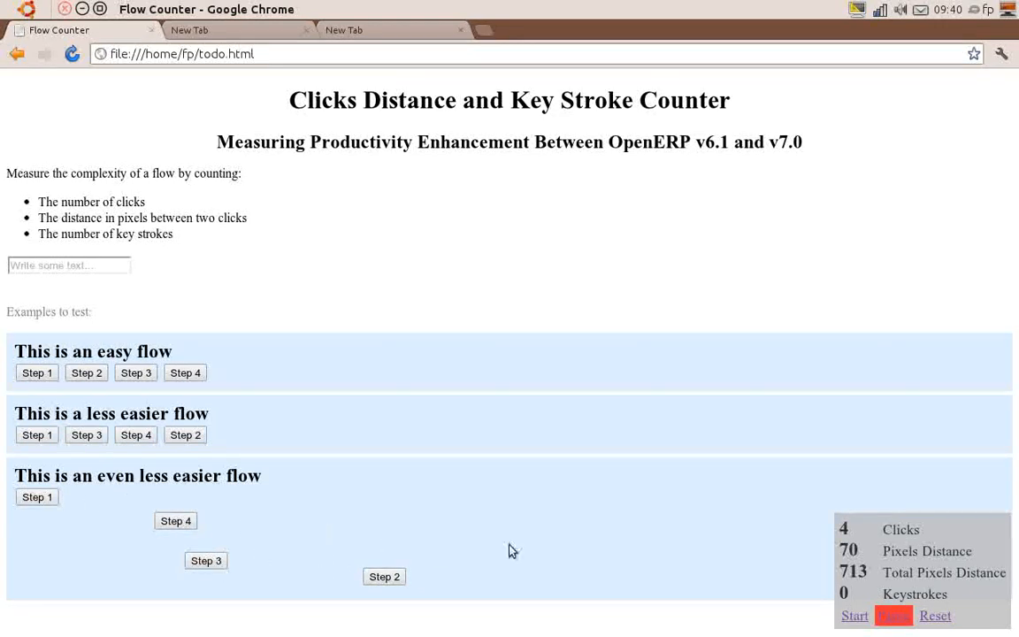
pyautogui.moveTo(880, 582)
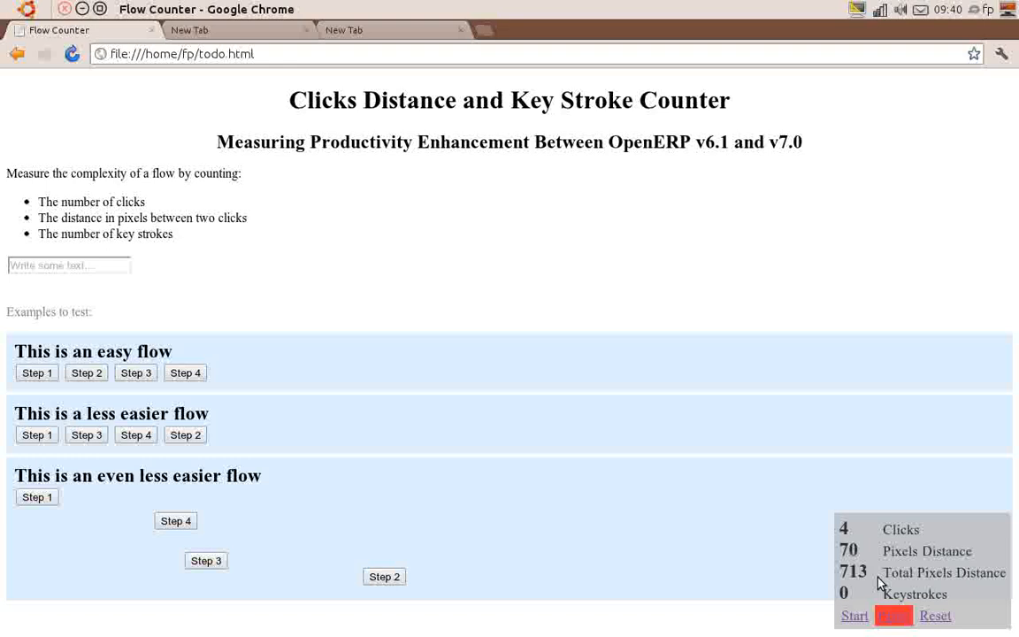
pyautogui.moveTo(120, 424)
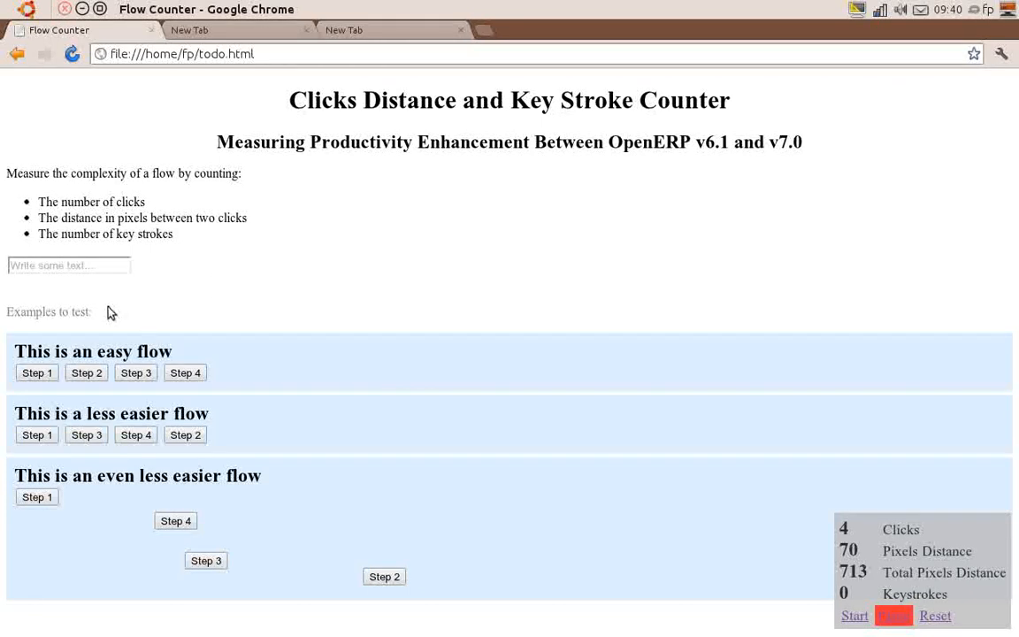
# Step: Enter 'erz' in the sample text box and reset all counts to zero
pyautogui.write('erz')
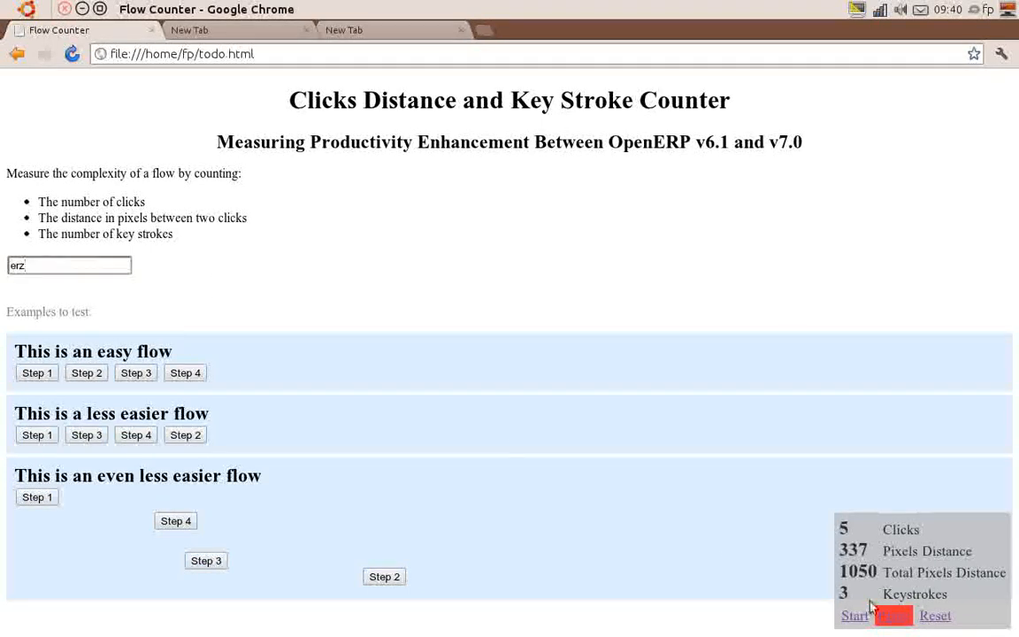
pyautogui.click(933, 615)
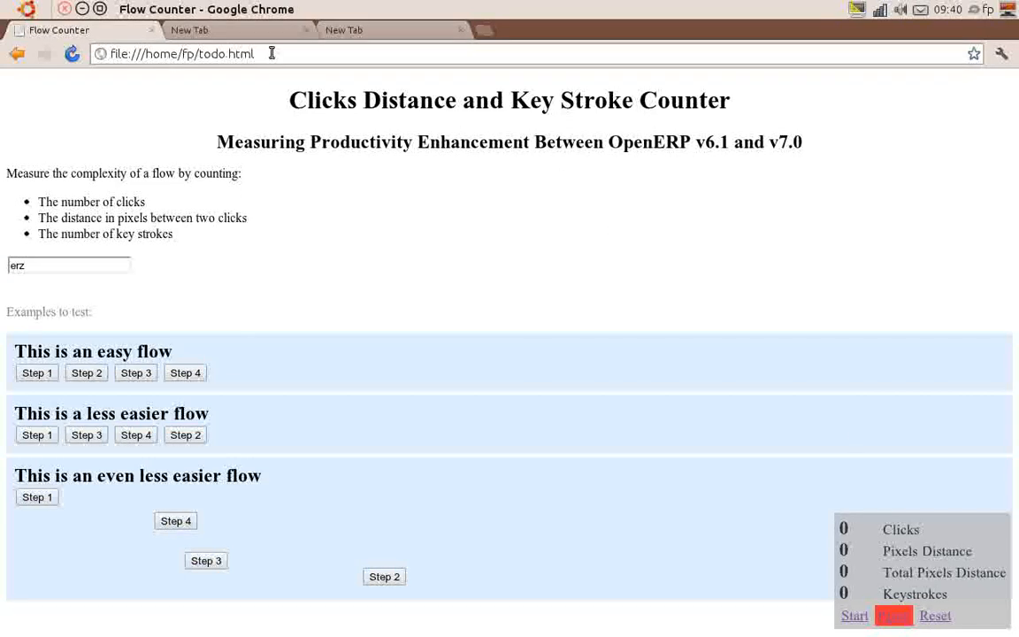
# Step: Switch to the OpenERP 6.1 client, accept the popup notice and move the counter window aside
pyautogui.click(234, 28)
pyautogui.write('localhost:8071/web/webclient/home')
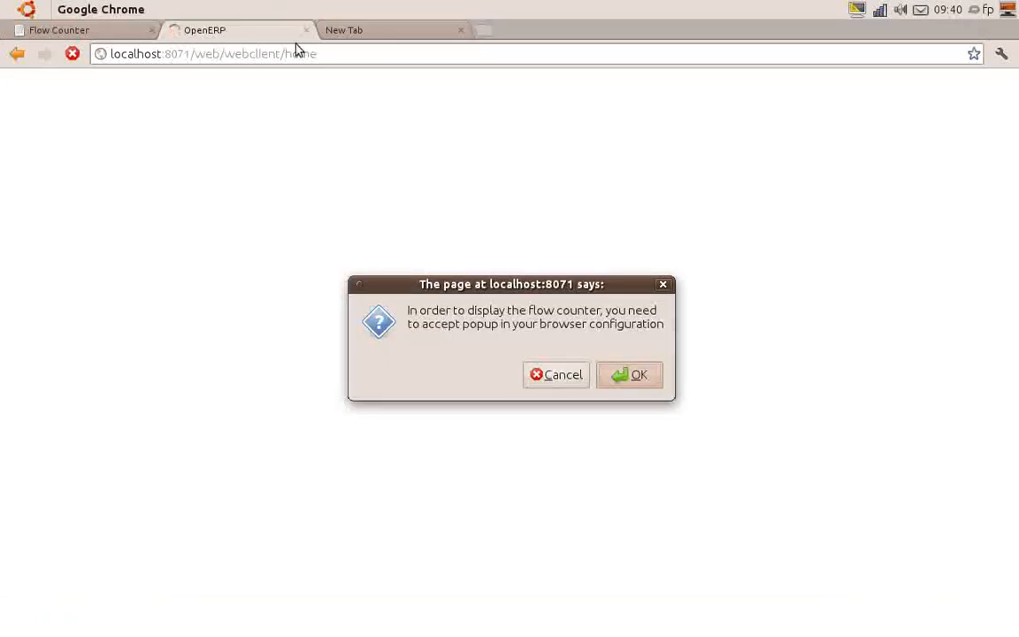
pyautogui.click(629, 375)
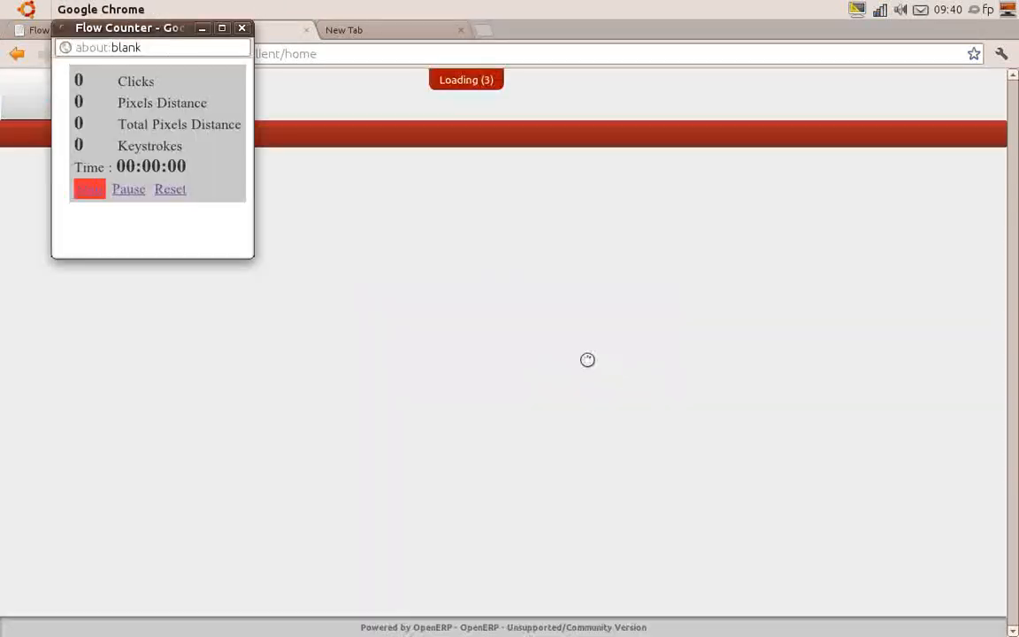
pyautogui.moveTo(128, 28); pyautogui.dragTo(902, 432)
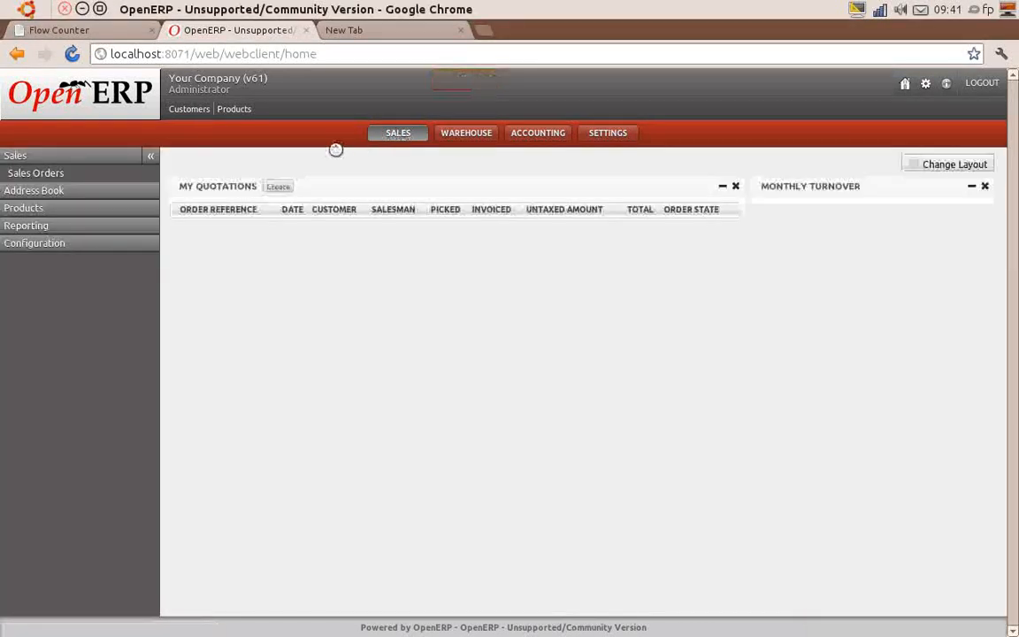
# Step: Start a new sales order SO006 with a newly created customer 'm'
pyautogui.click(35, 173)
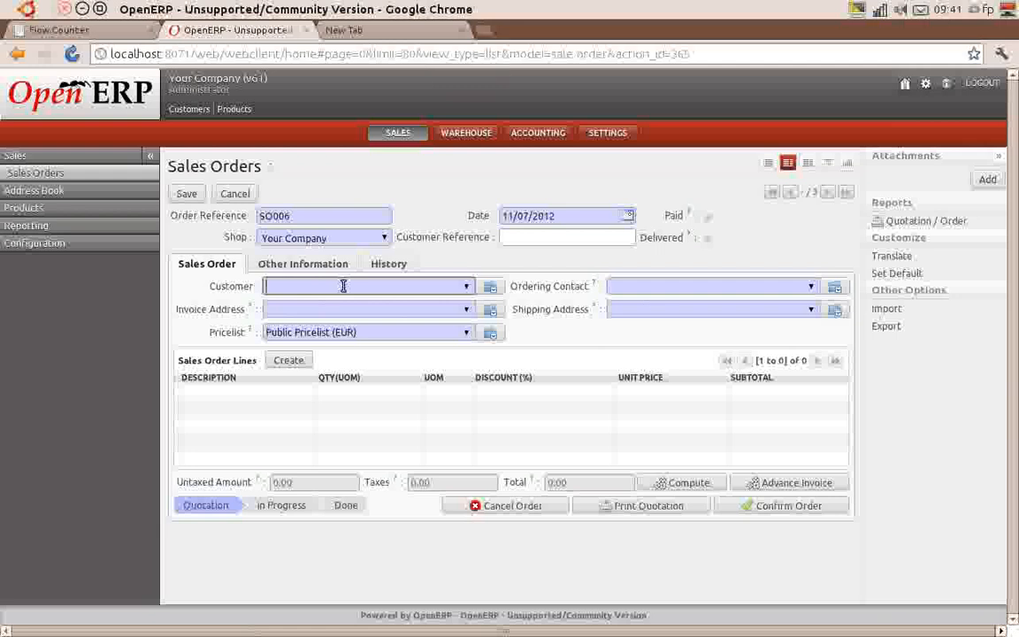
pyautogui.write('m')
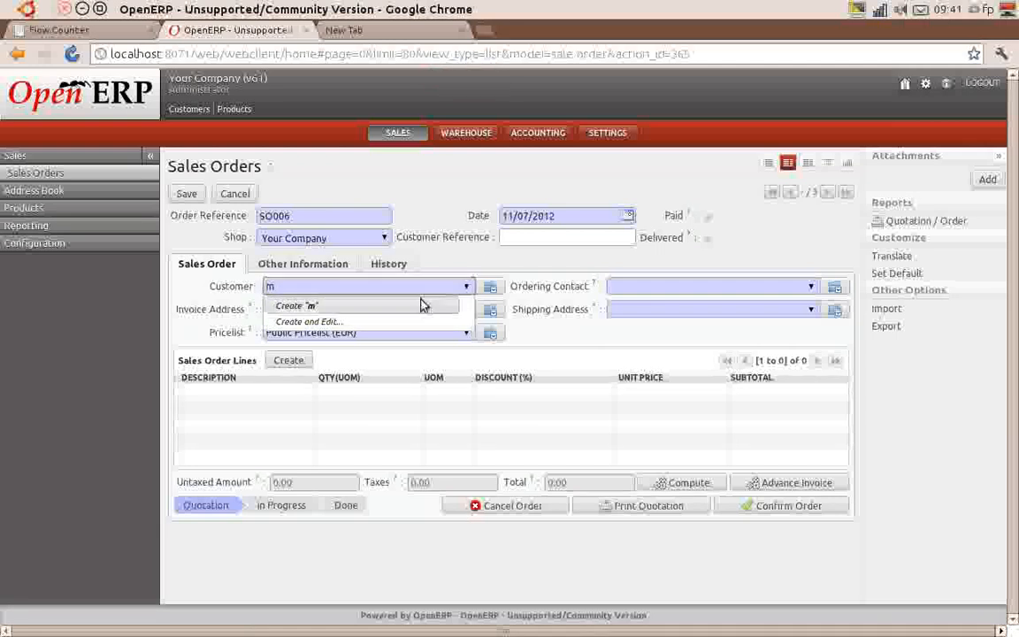
pyautogui.click(297, 304)
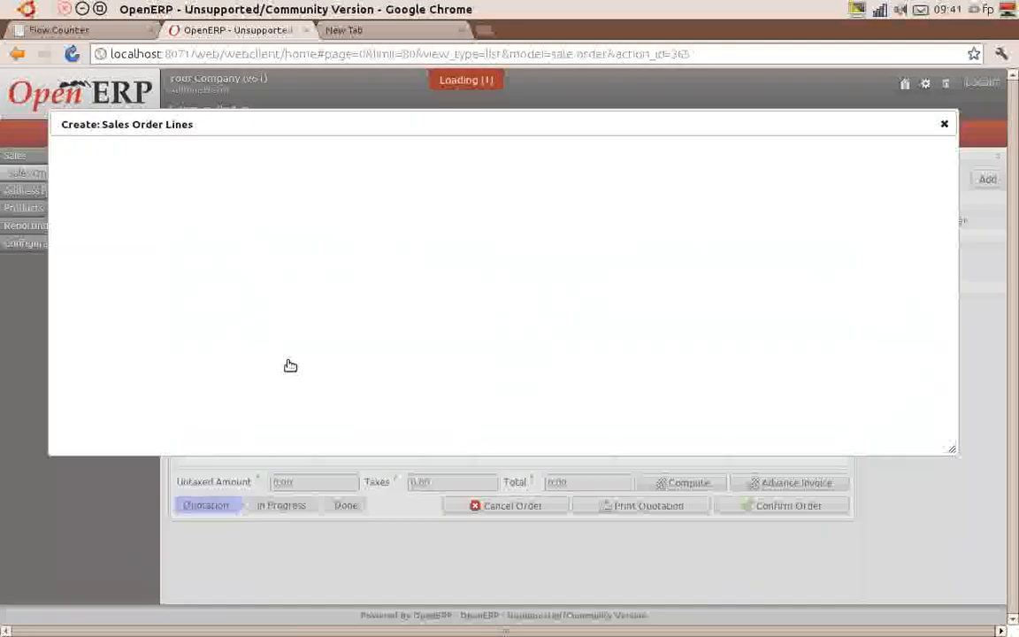
# Step: Set the order line's product to a newly created product 'w'
pyautogui.write('w')
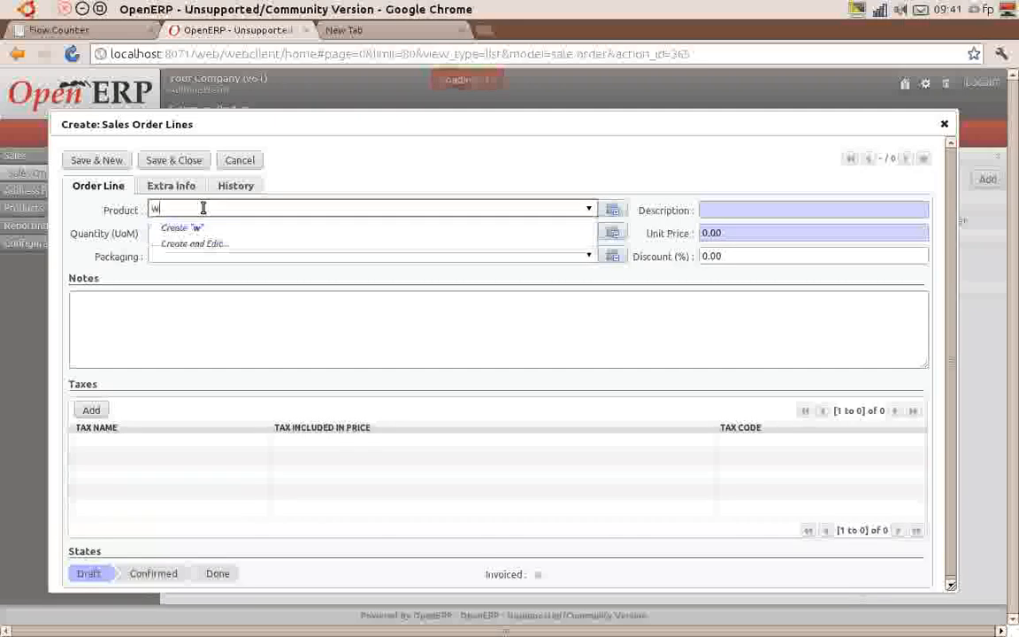
pyautogui.click(180, 227)
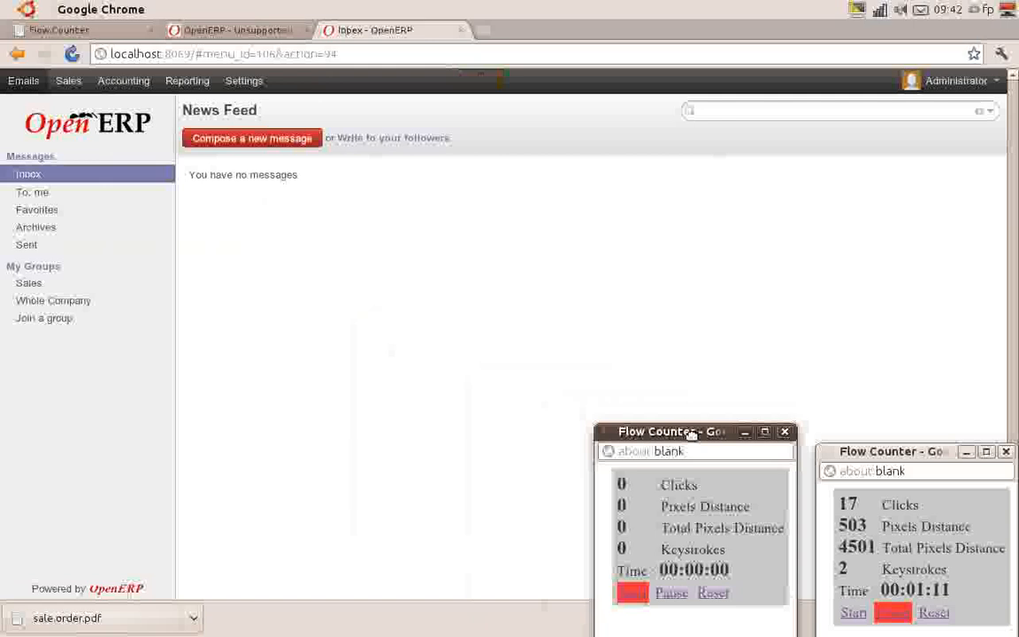
# Step: Right-click in the OpenERP 7.0 client while the fresh flow counter runs
pyautogui.rightClick(668, 432)
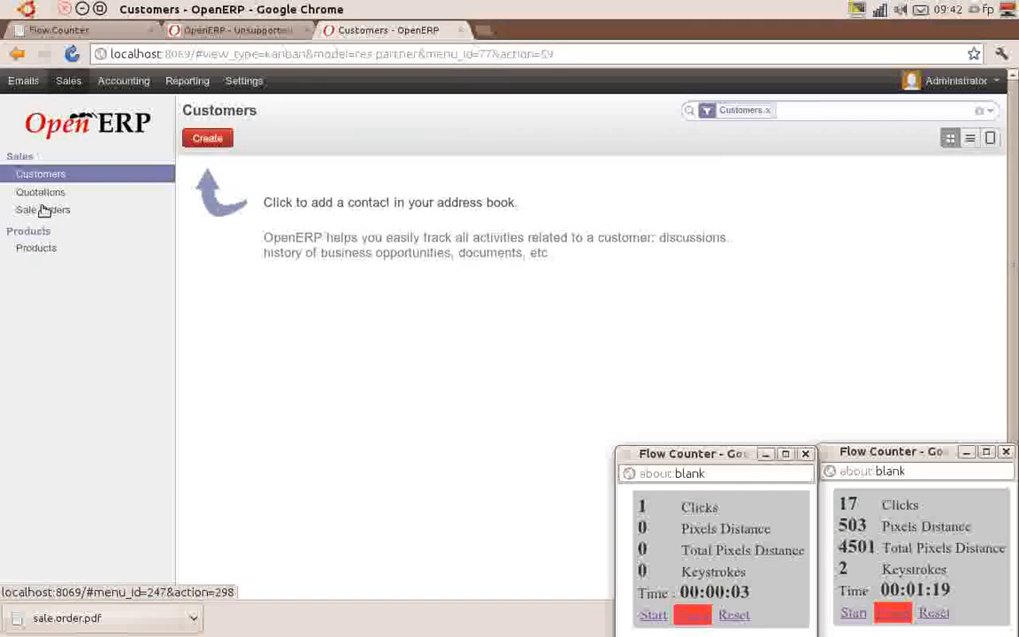
# Step: Create a new quotation from the sale orders list with customer 'h' typed in
pyautogui.click(42, 209)
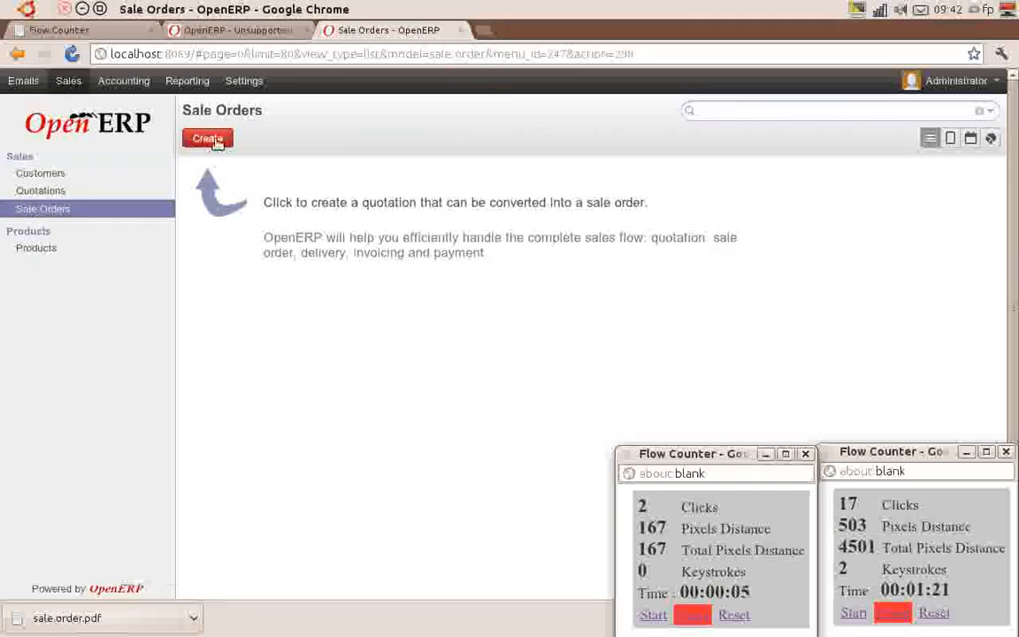
pyautogui.click(205, 138)
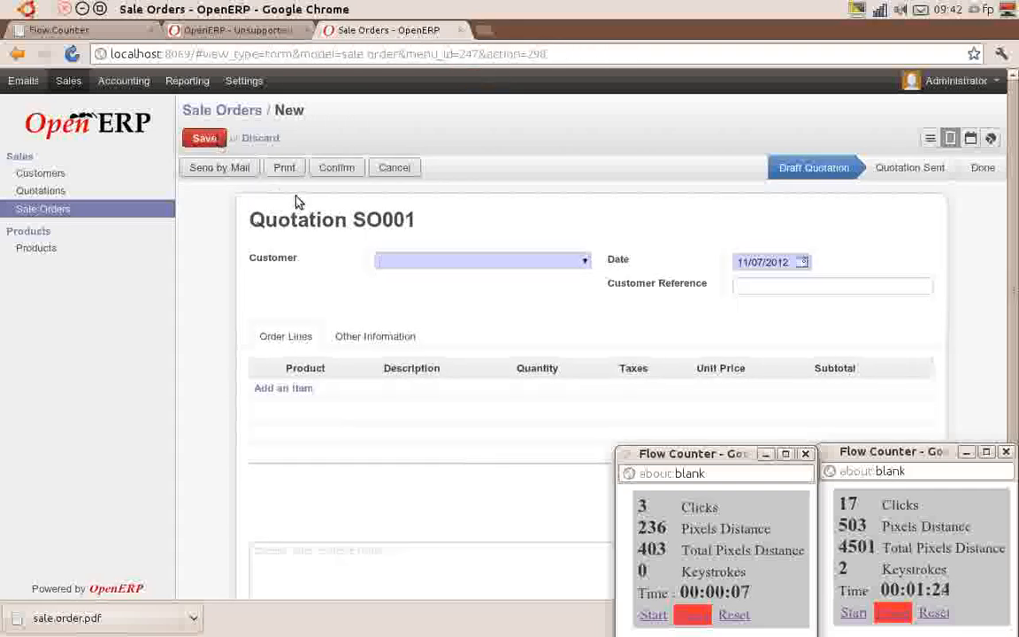
pyautogui.write('h')
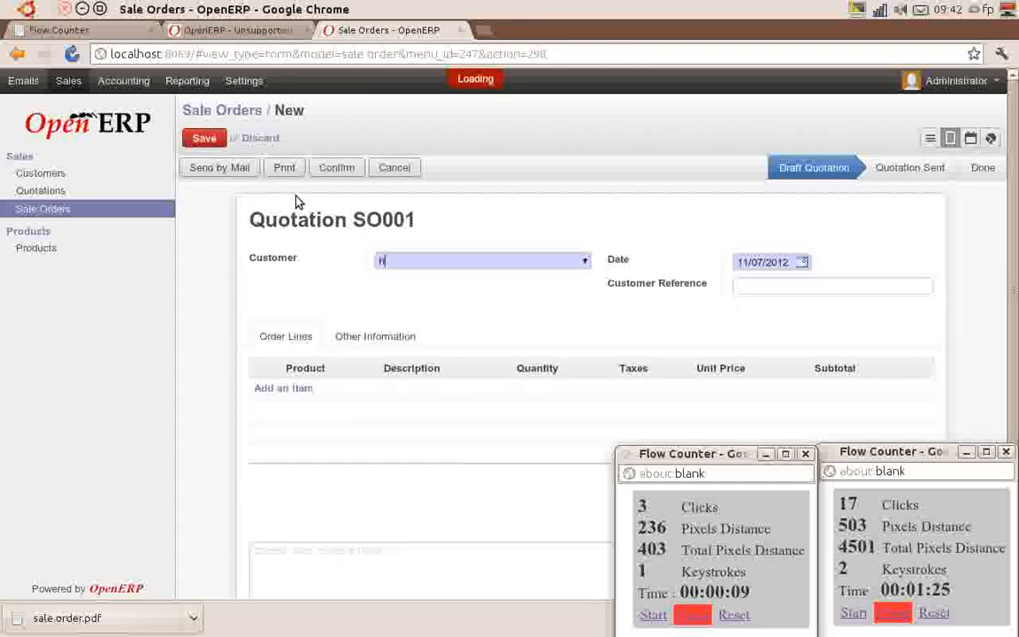
# Step: Add one product line priced 1.00 and bring up the quotation's e-mail form
pyautogui.click(283, 387)
pyautogui.write('i')
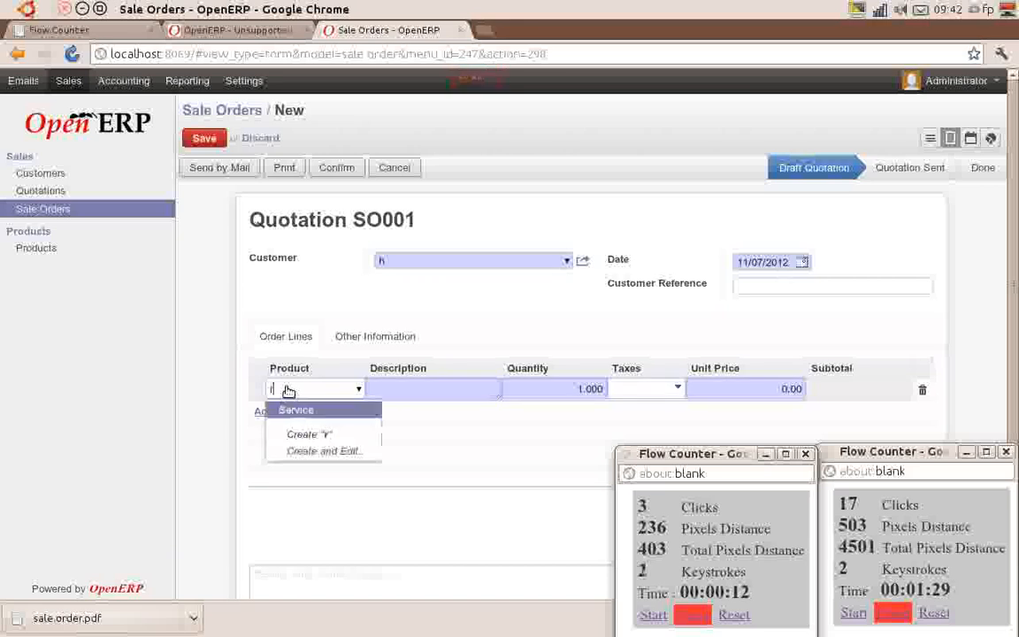
pyautogui.click(296, 410)
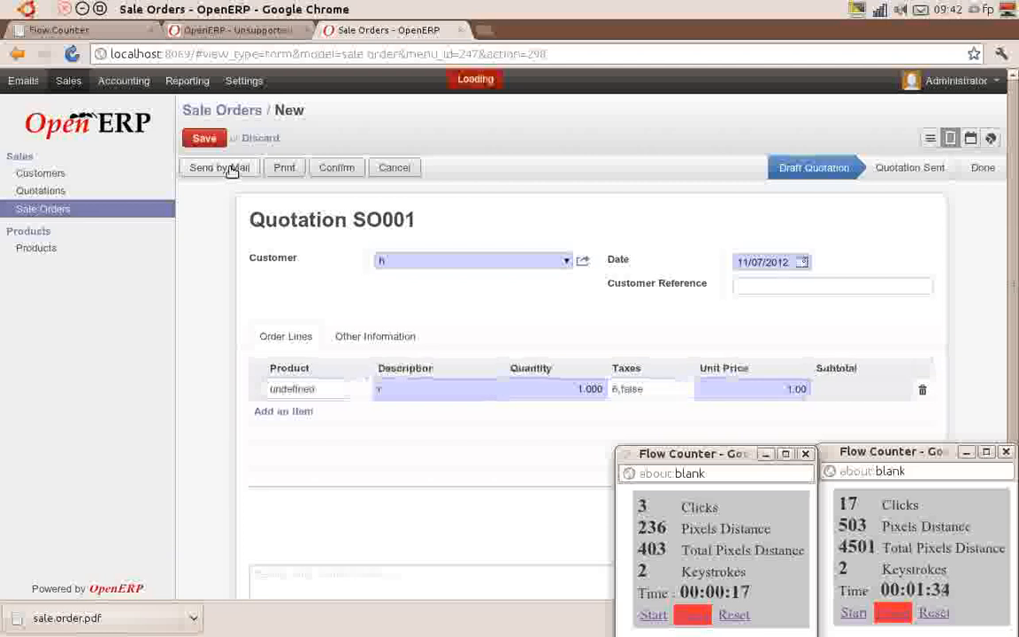
pyautogui.click(205, 138)
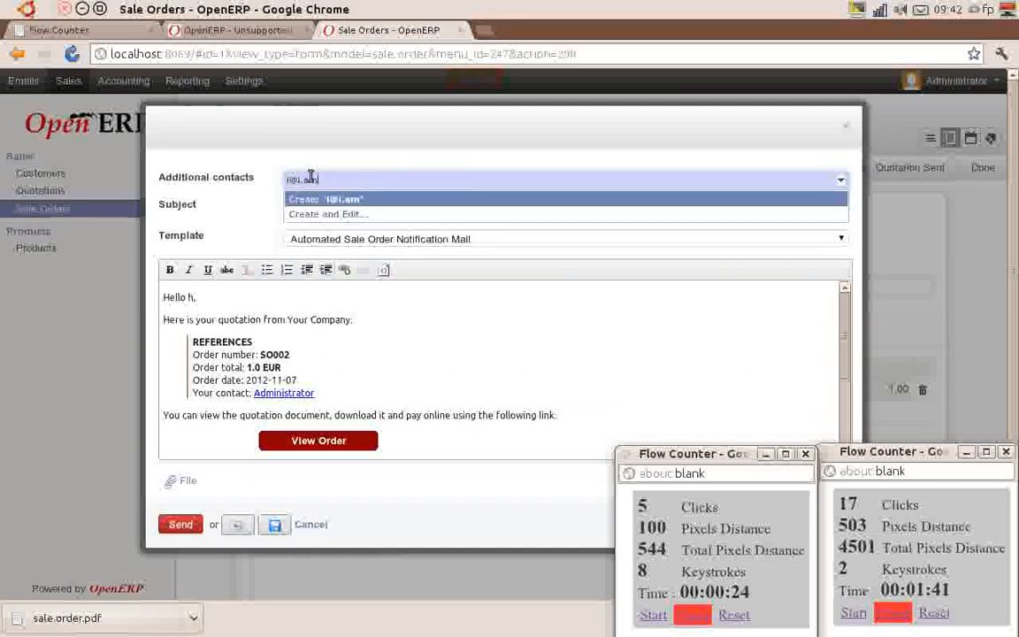
# Step: Add the customer's contact as recipient and send the quotation e-mail
pyautogui.click(325, 198)
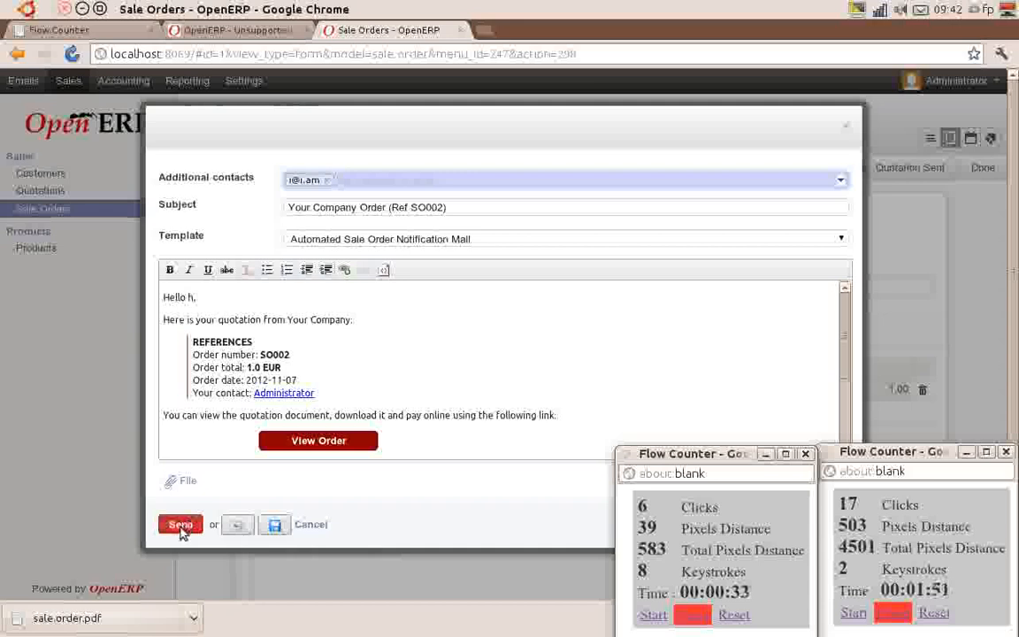
pyautogui.click(180, 524)
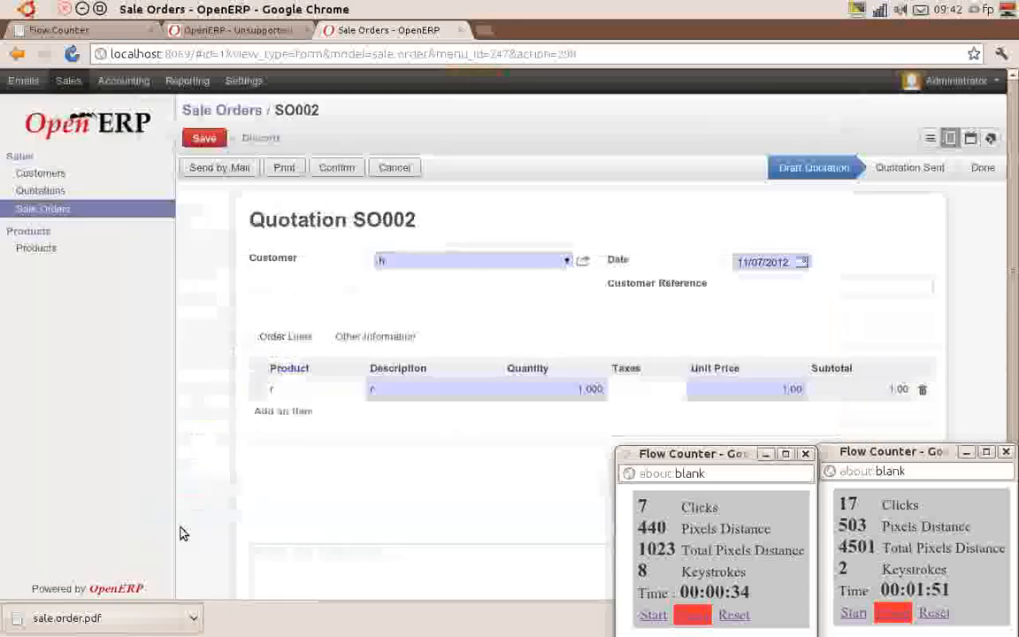
# Step: Dismiss the context mismatch notice and confirm quotation SO002 as a sale order
pyautogui.click(220, 166)
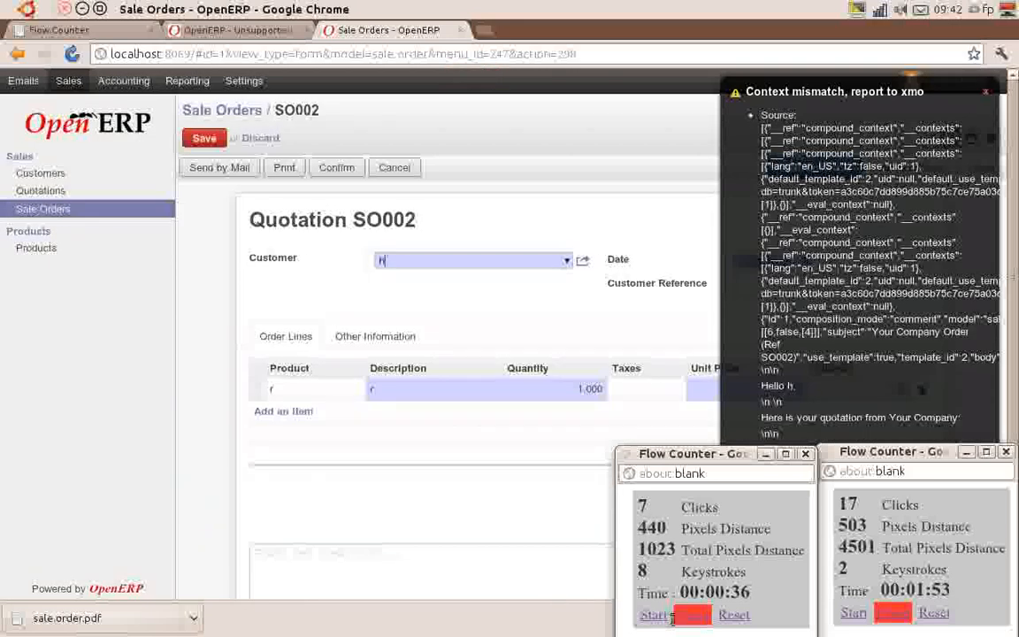
pyautogui.click(654, 613)
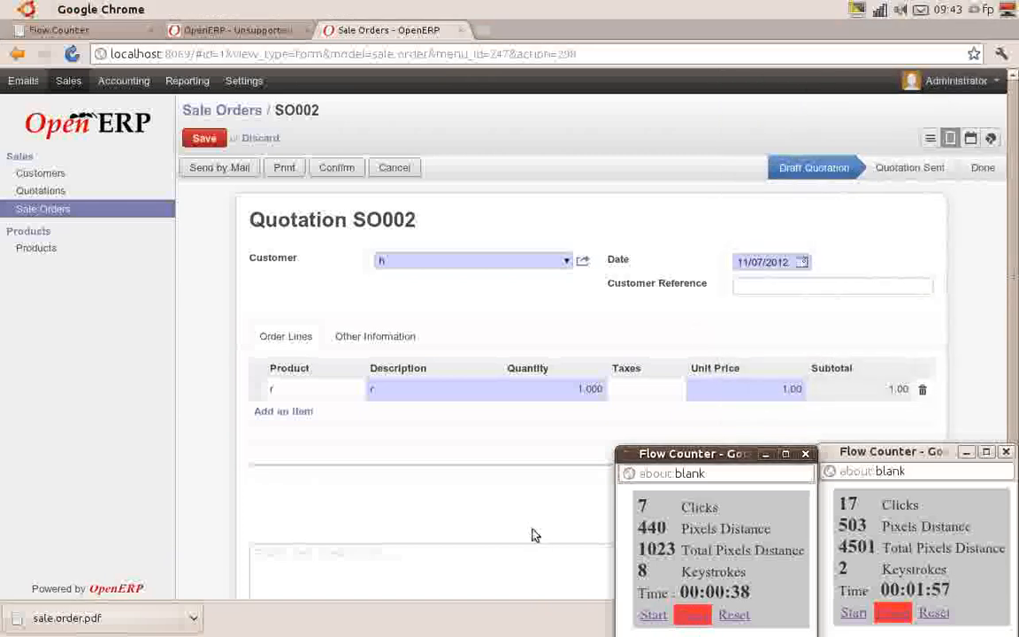
pyautogui.click(336, 166)
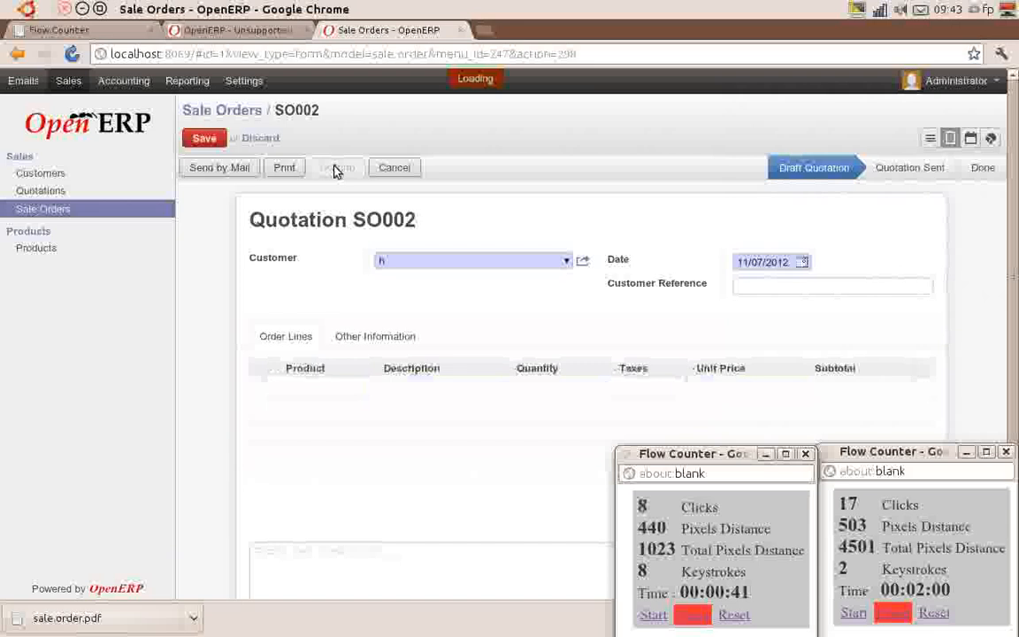
pyautogui.click(337, 166)
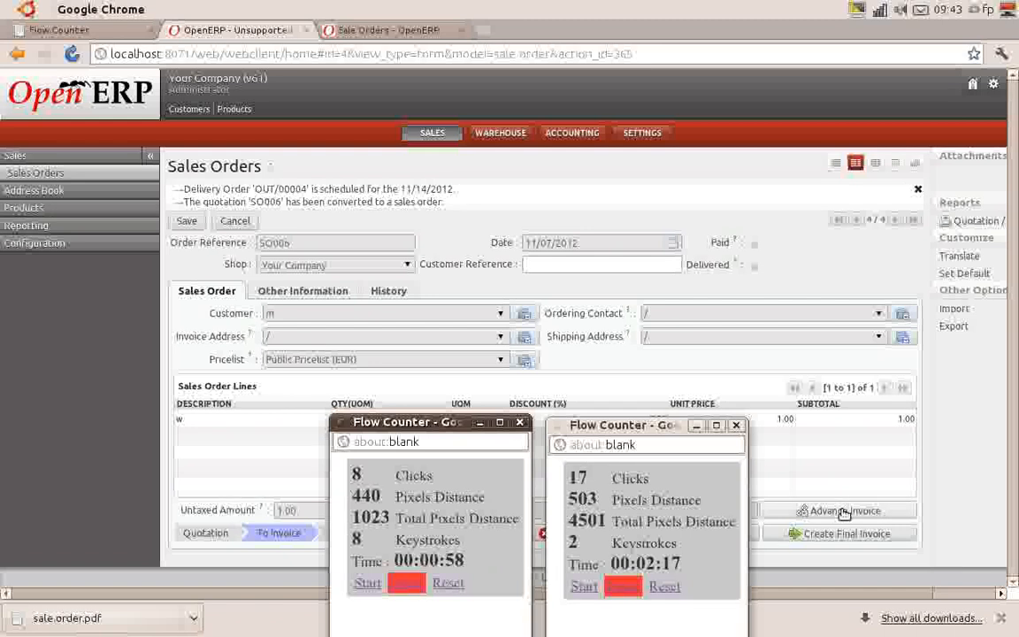
# Step: Create a 0.30 advance invoice for SO006 with product 'kj'
pyautogui.click(843, 510)
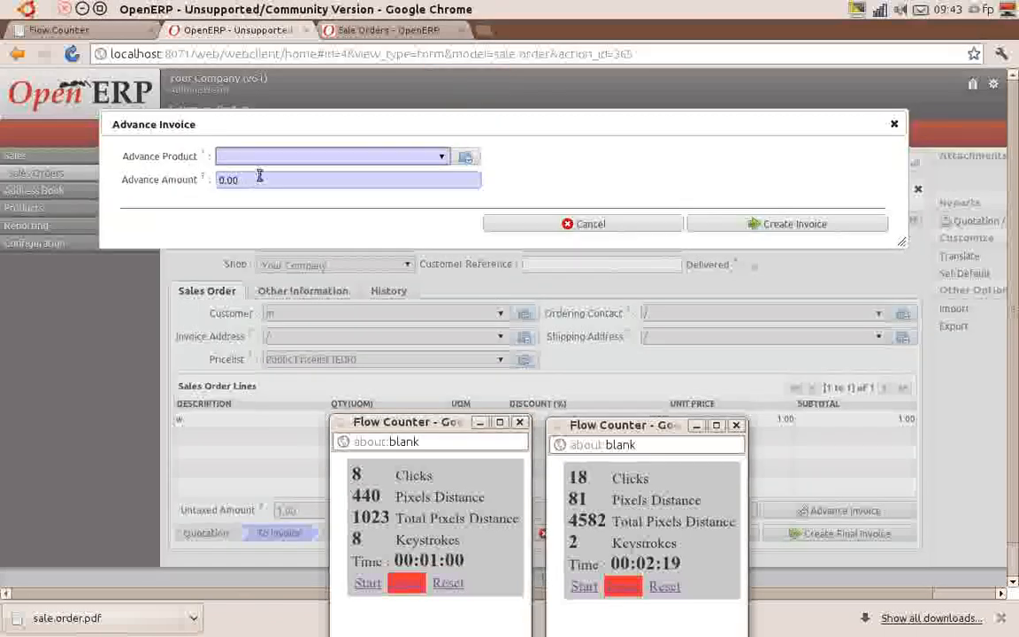
pyautogui.write('kj')
pyautogui.click(348, 179)
pyautogui.write('0')
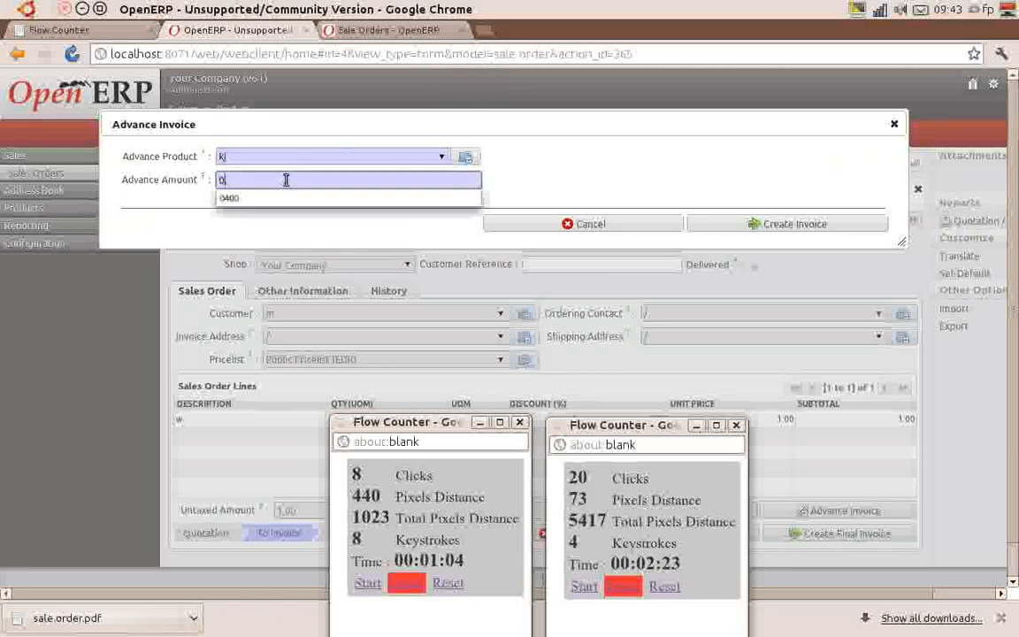
pyautogui.write('.3')
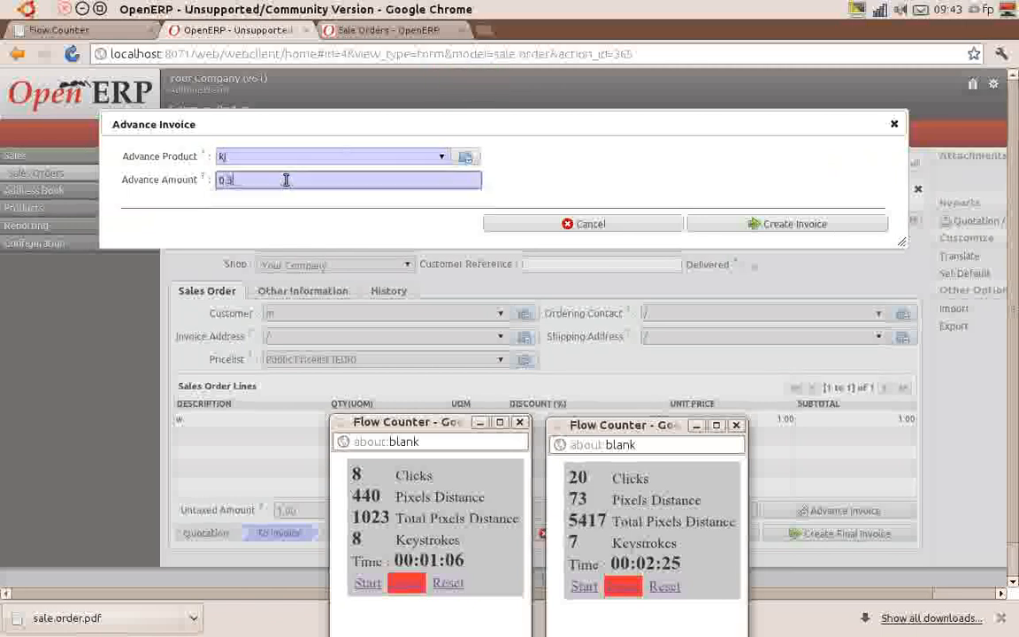
pyautogui.click(785, 223)
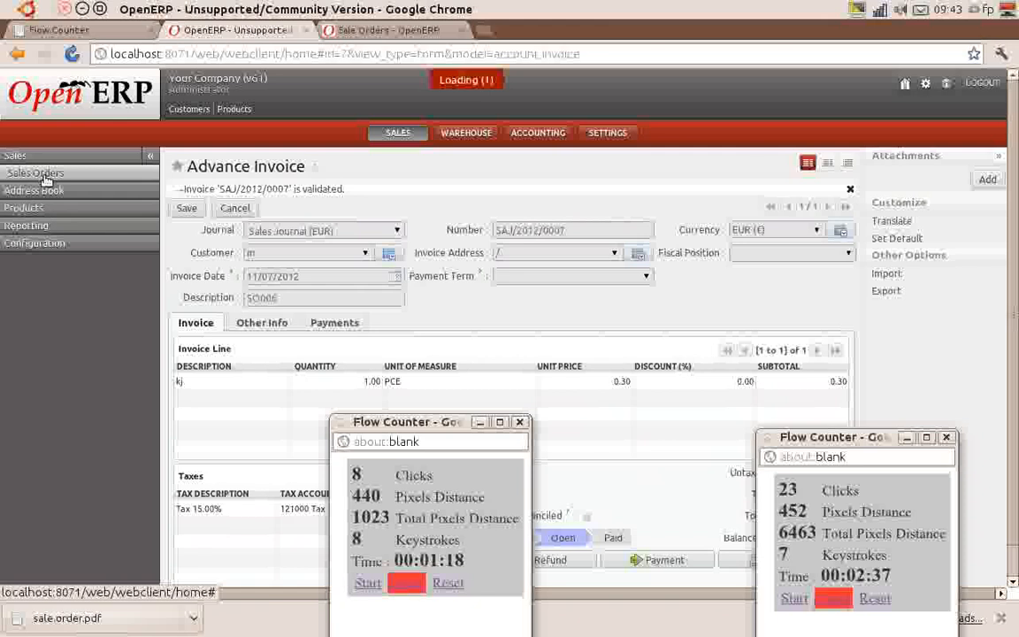
# Step: Reopen SO006, create its final invoice with the advance deducted and validate it
pyautogui.click(35, 173)
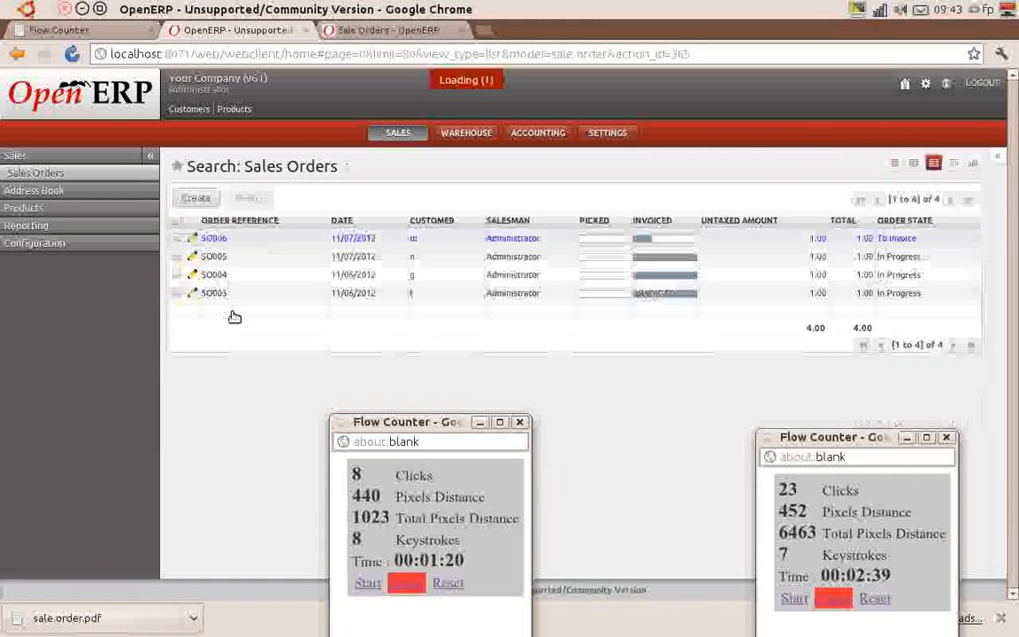
pyautogui.click(212, 237)
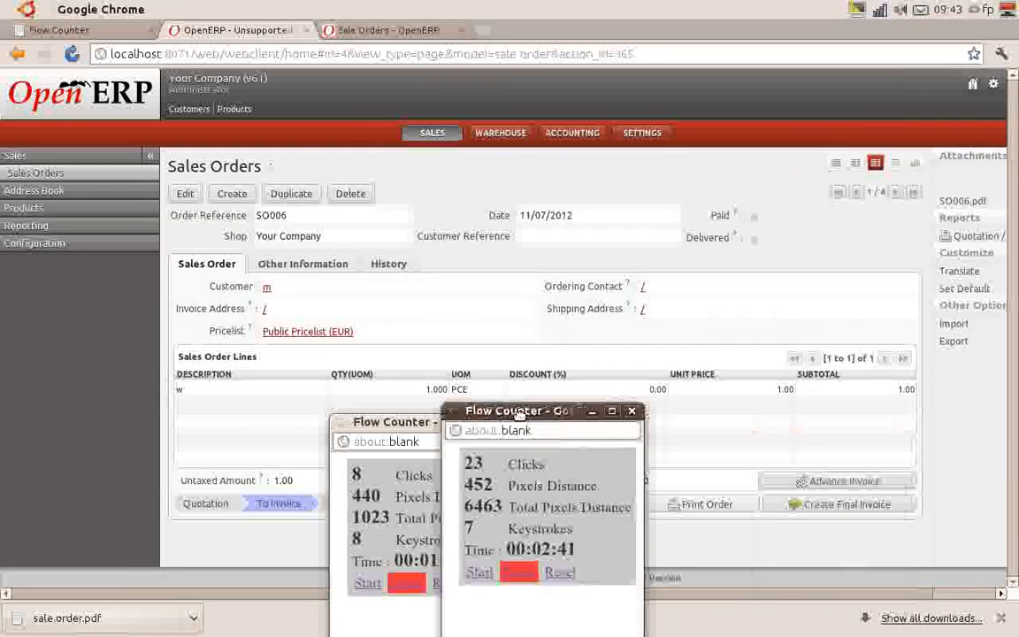
pyautogui.click(277, 502)
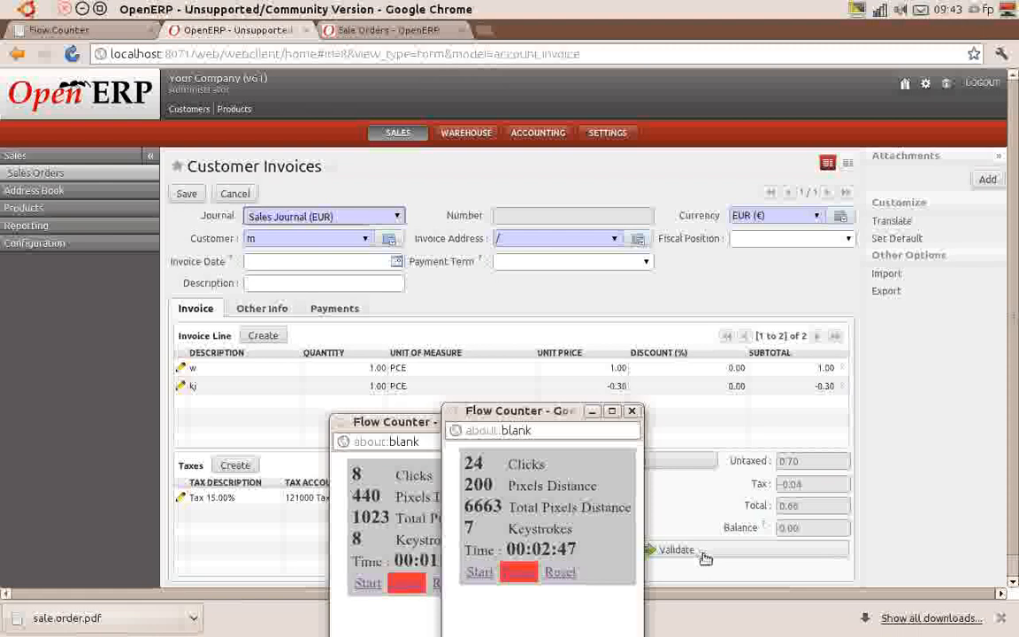
pyautogui.moveTo(735, 548)
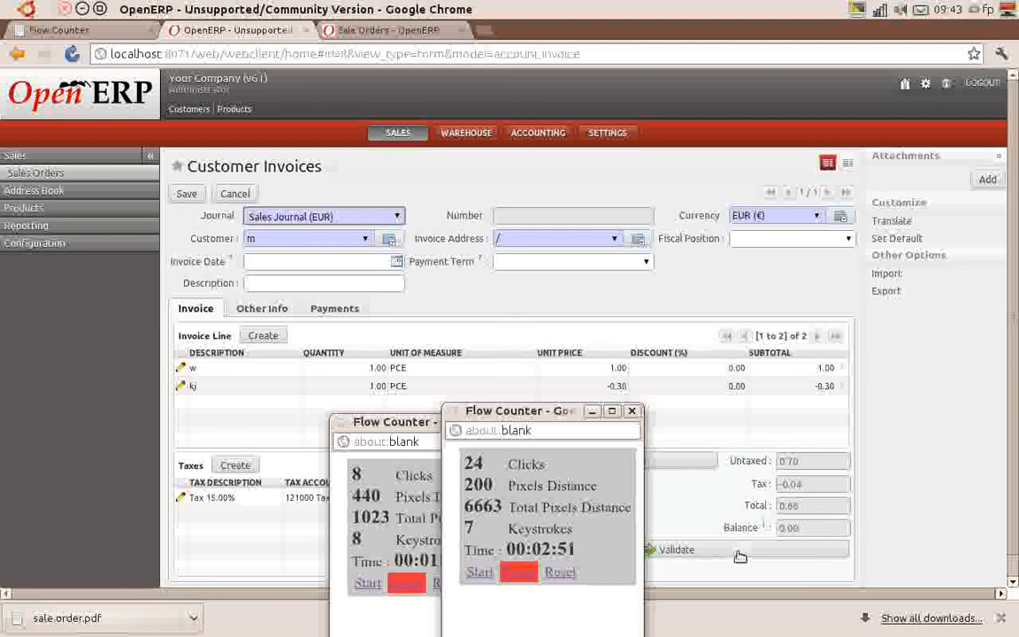
pyautogui.click(675, 549)
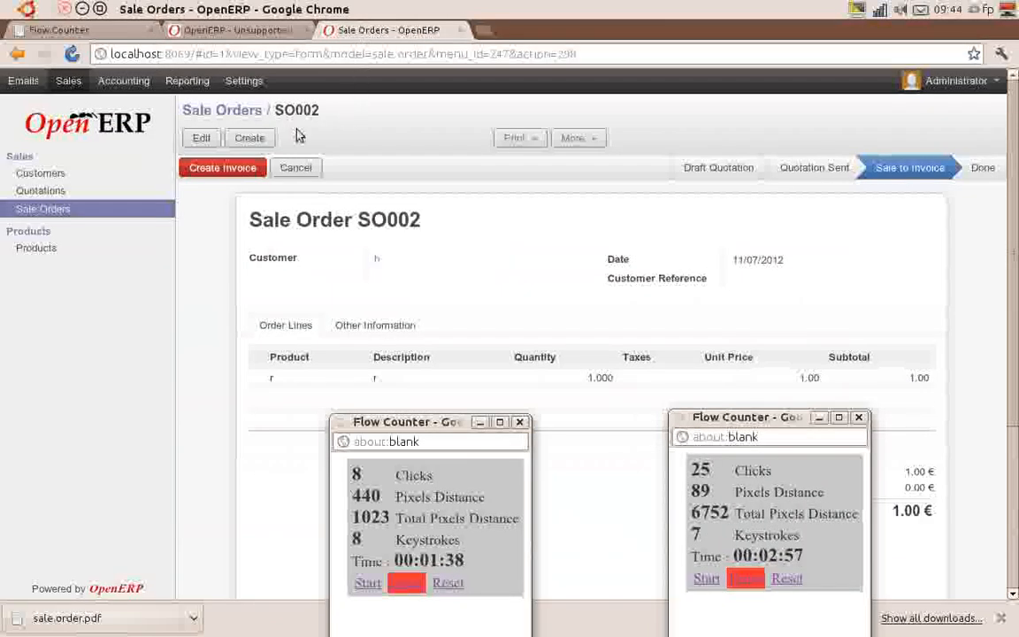
# Step: Create a 30% advance invoice of 0.30 € for SO002 and return to the order
pyautogui.click(223, 166)
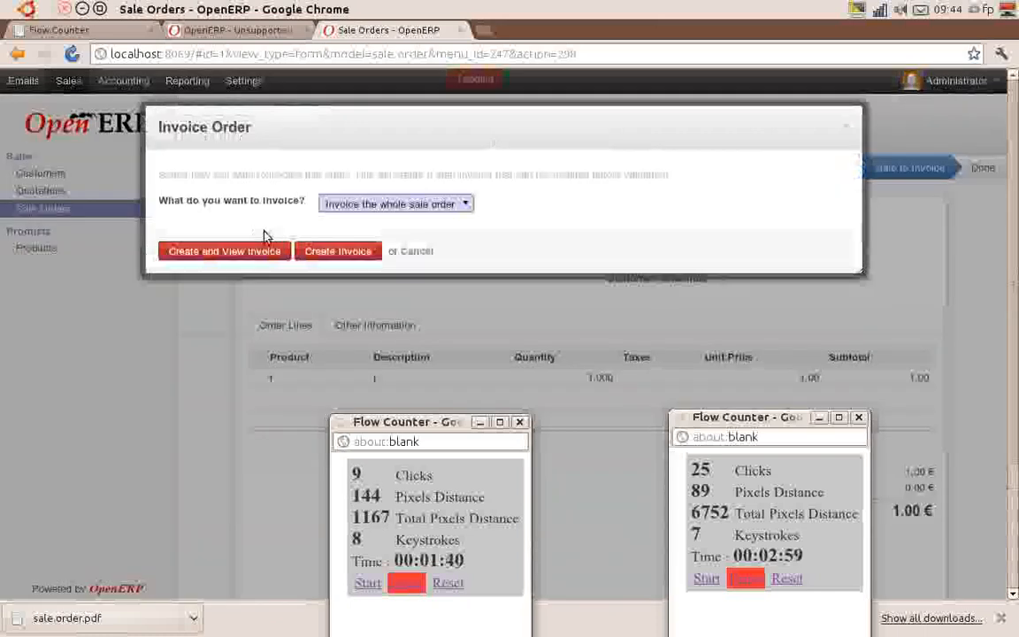
pyautogui.click(396, 203)
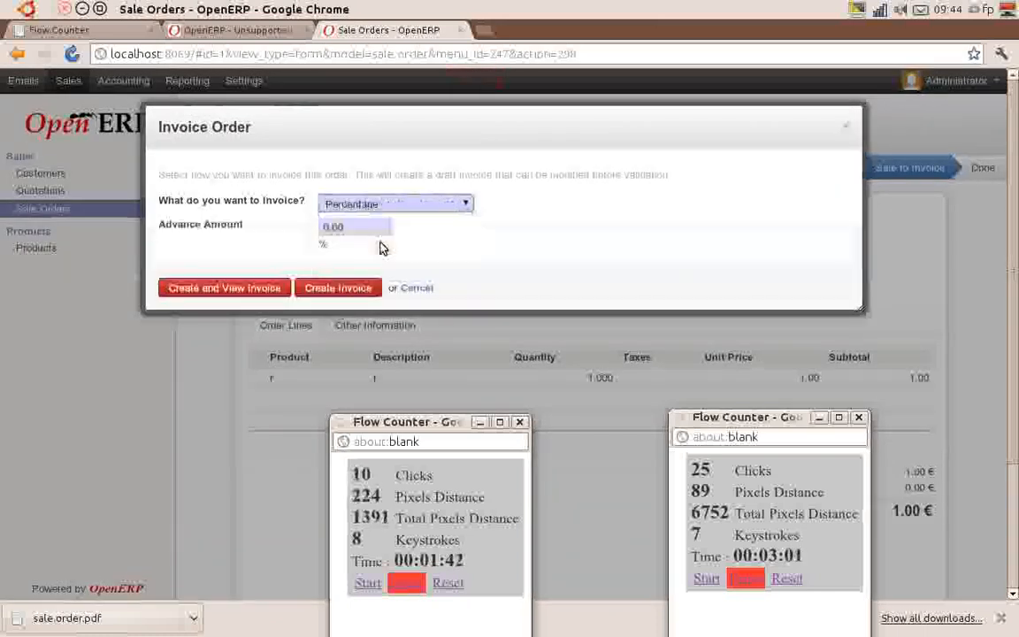
pyautogui.write('30')
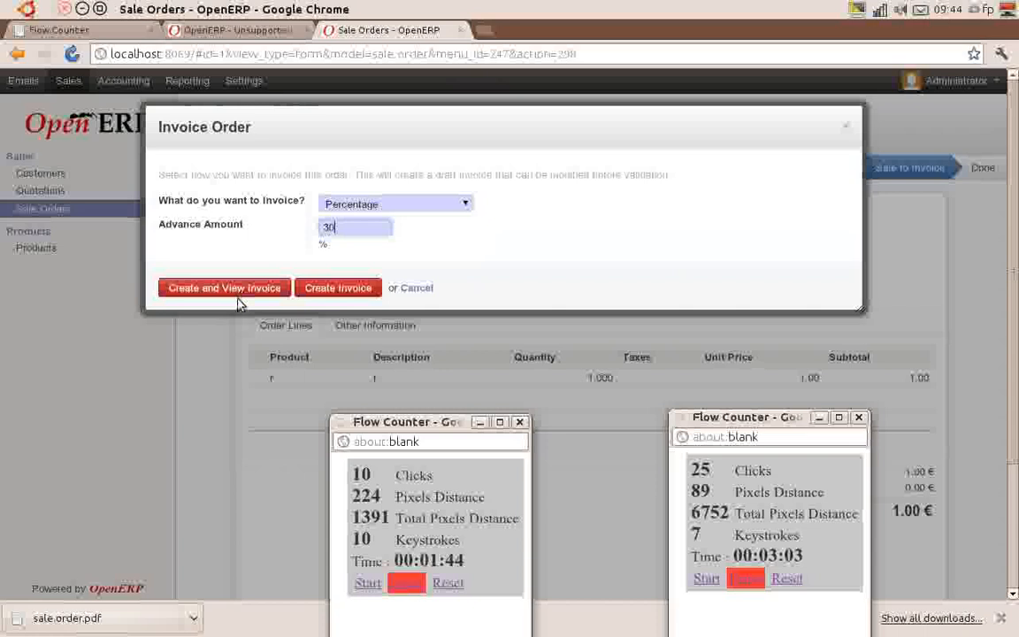
pyautogui.click(223, 286)
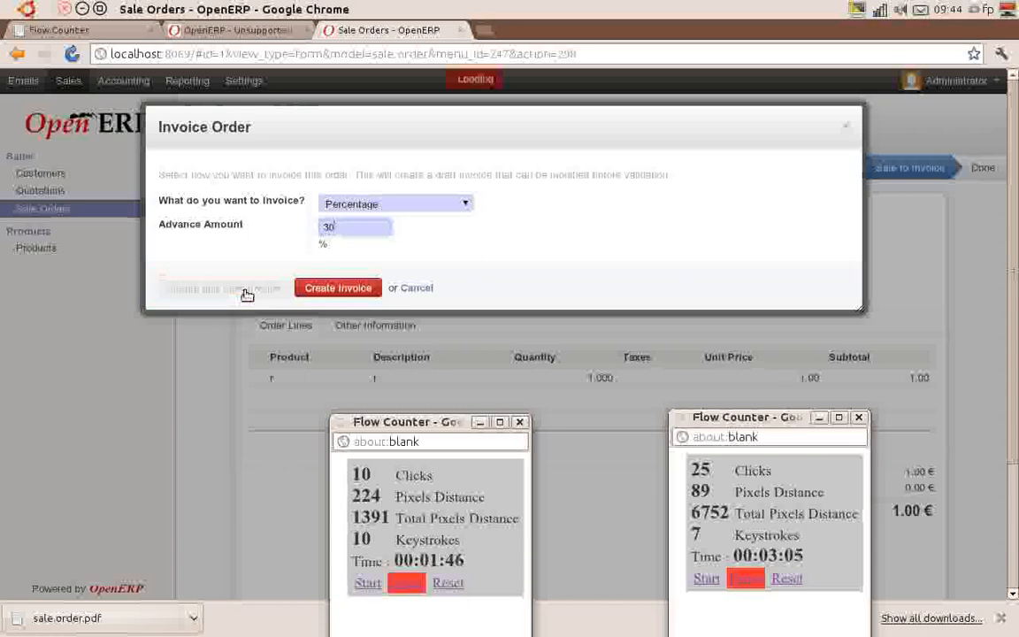
pyautogui.click(336, 287)
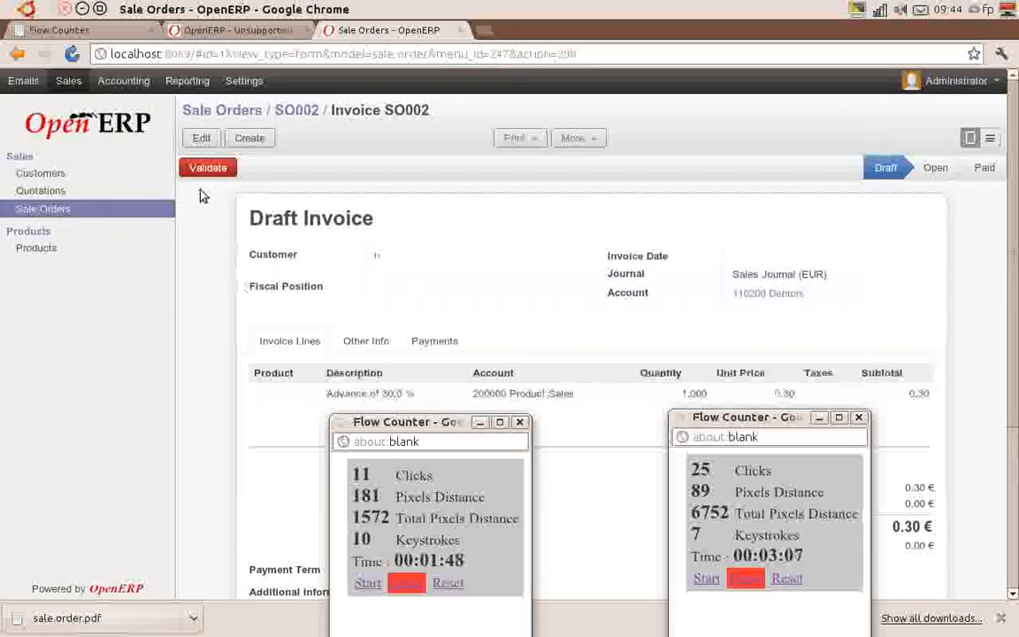
pyautogui.click(208, 166)
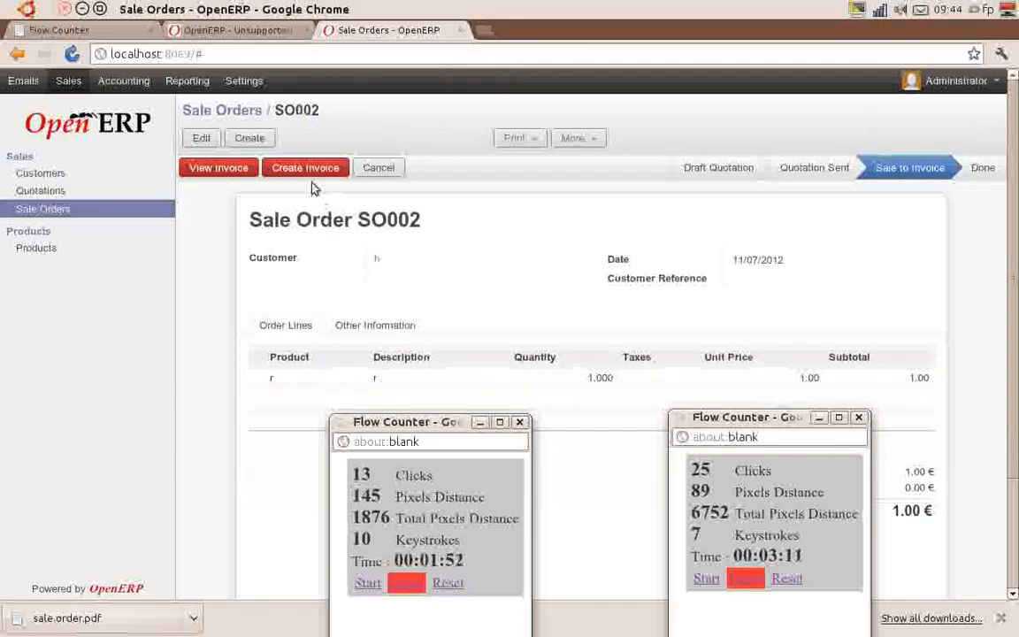
# Step: Create the final invoice for the remainder of SO002 (0.70 €) and validate it
pyautogui.click(304, 166)
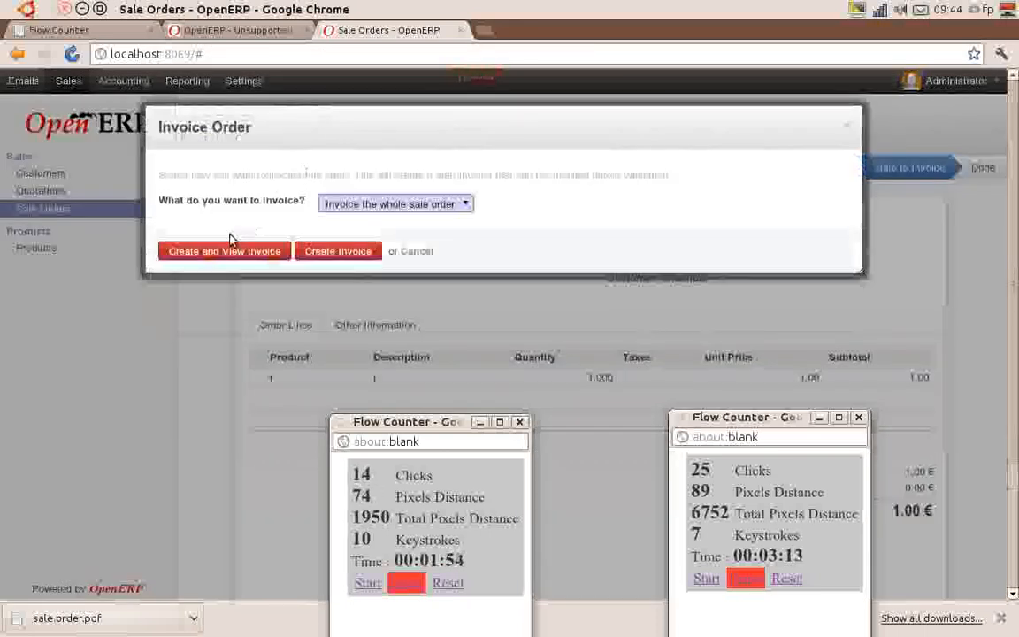
pyautogui.click(223, 251)
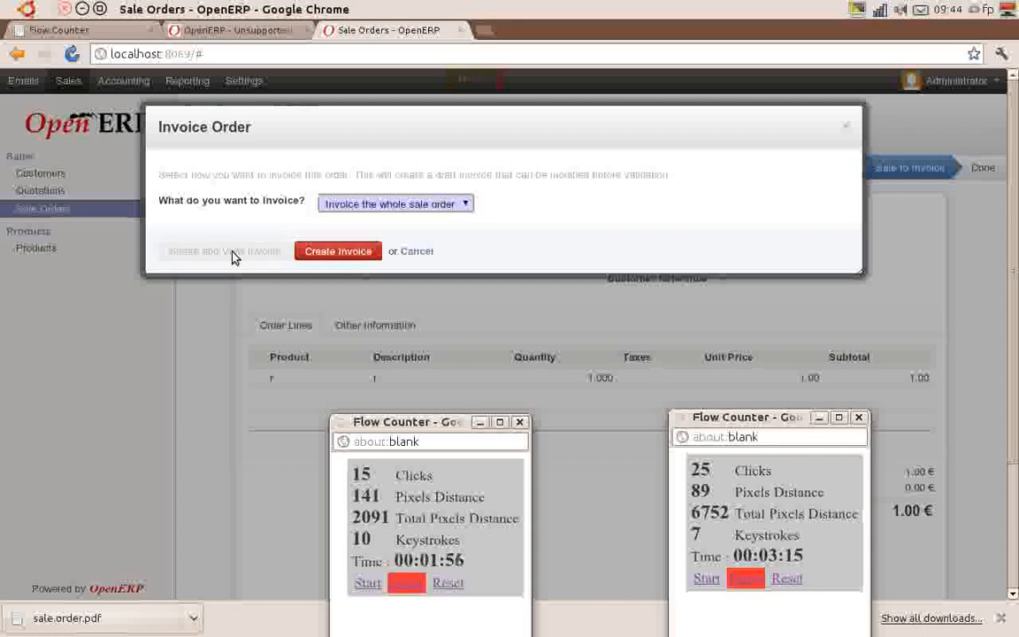
pyautogui.click(336, 251)
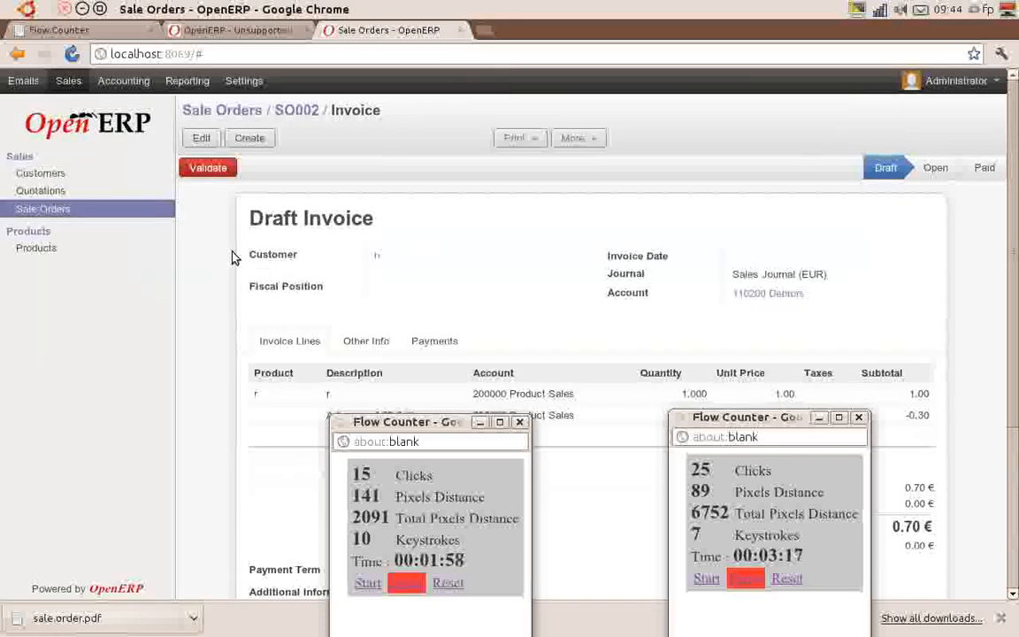
pyautogui.click(209, 166)
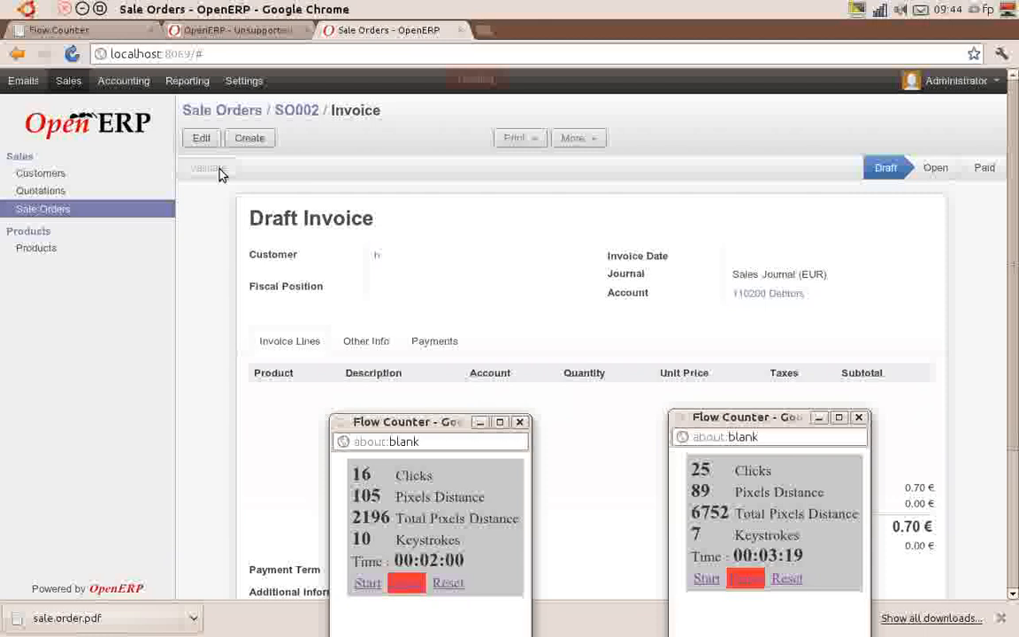
pyautogui.click(208, 168)
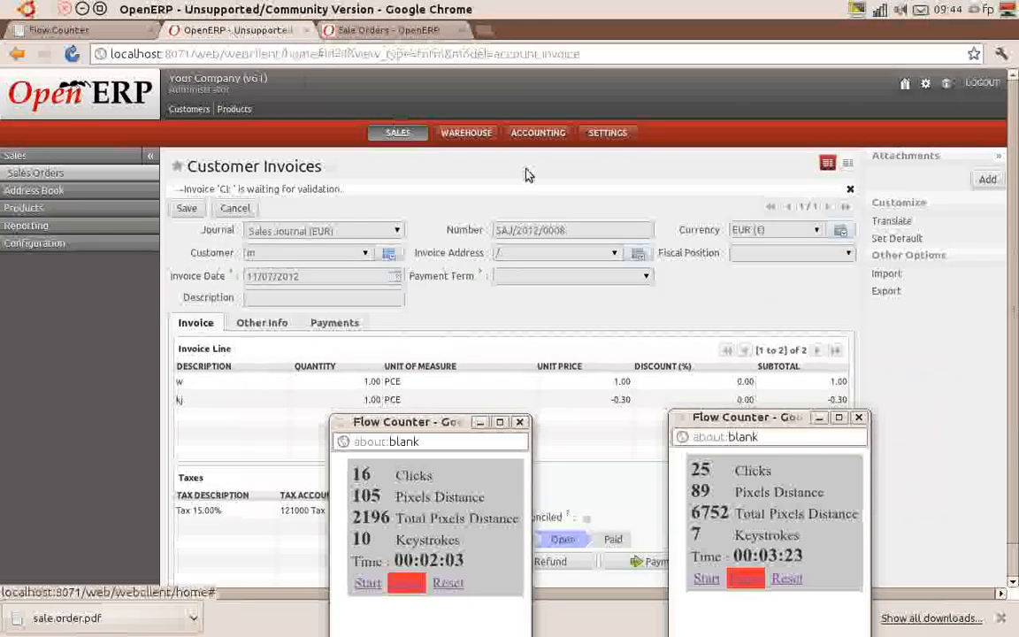
# Step: In Accounting > Customer Invoices, record the 0.66 invoice payment with Cash as payment method
pyautogui.click(537, 133)
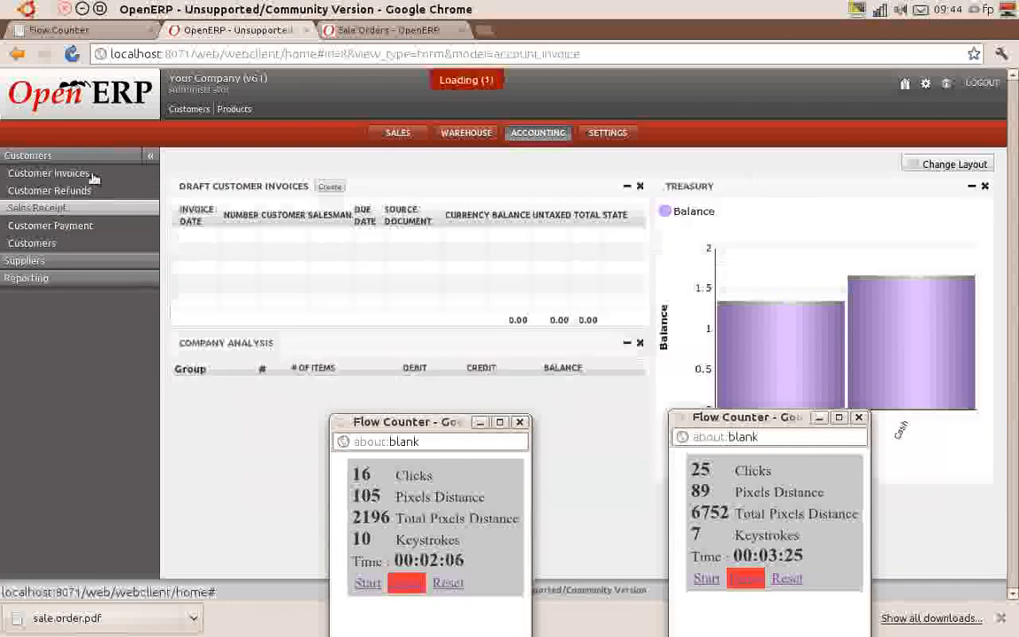
pyautogui.click(50, 173)
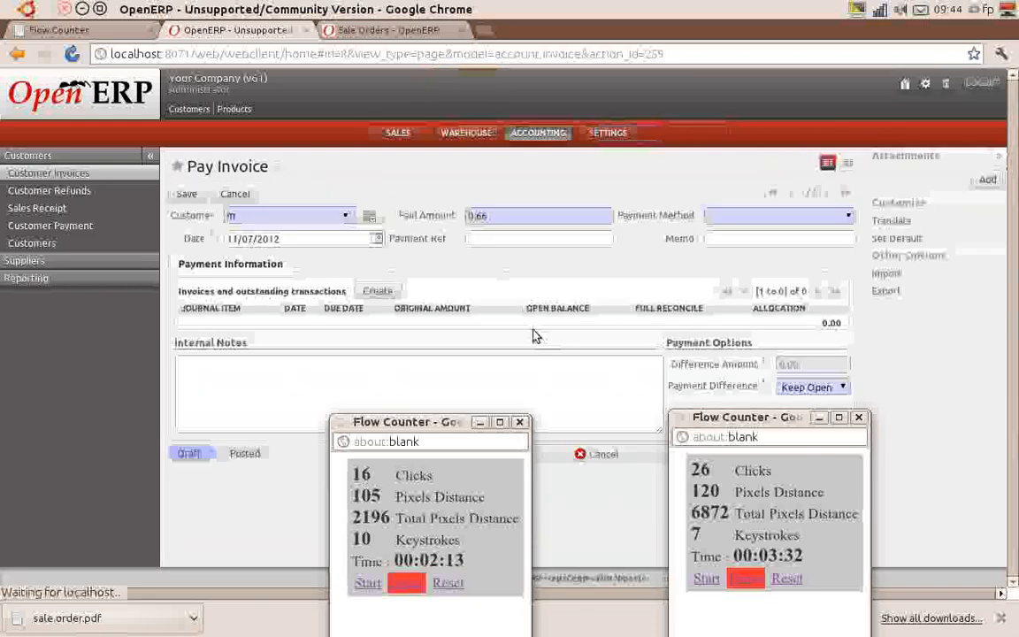
pyautogui.click(776, 216)
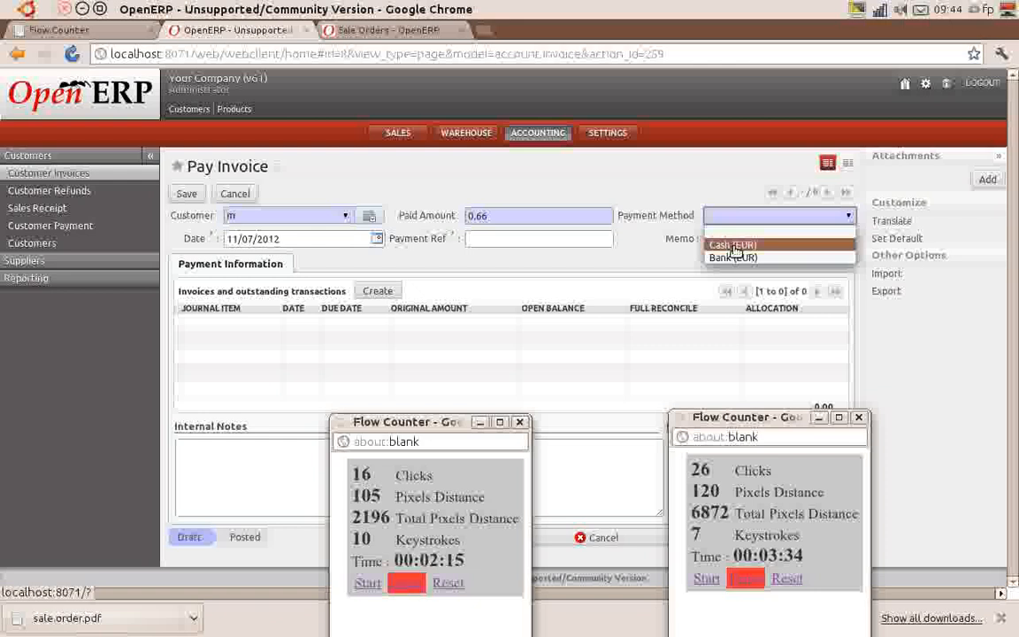
pyautogui.click(732, 244)
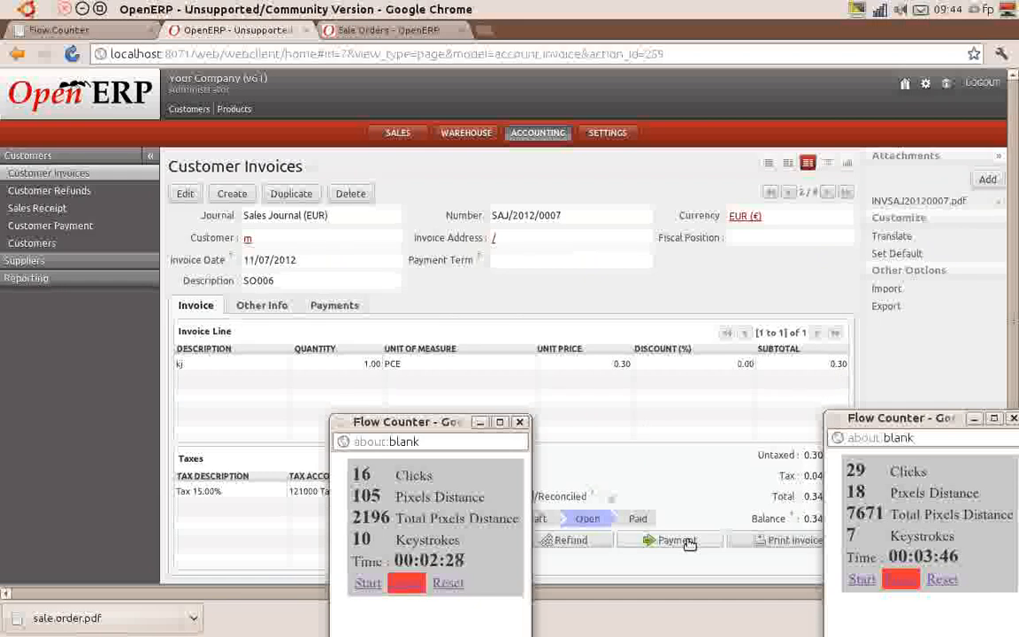
# Step: Start registering payment for the 0.34 invoice, choosing Cash as payment method
pyautogui.click(679, 540)
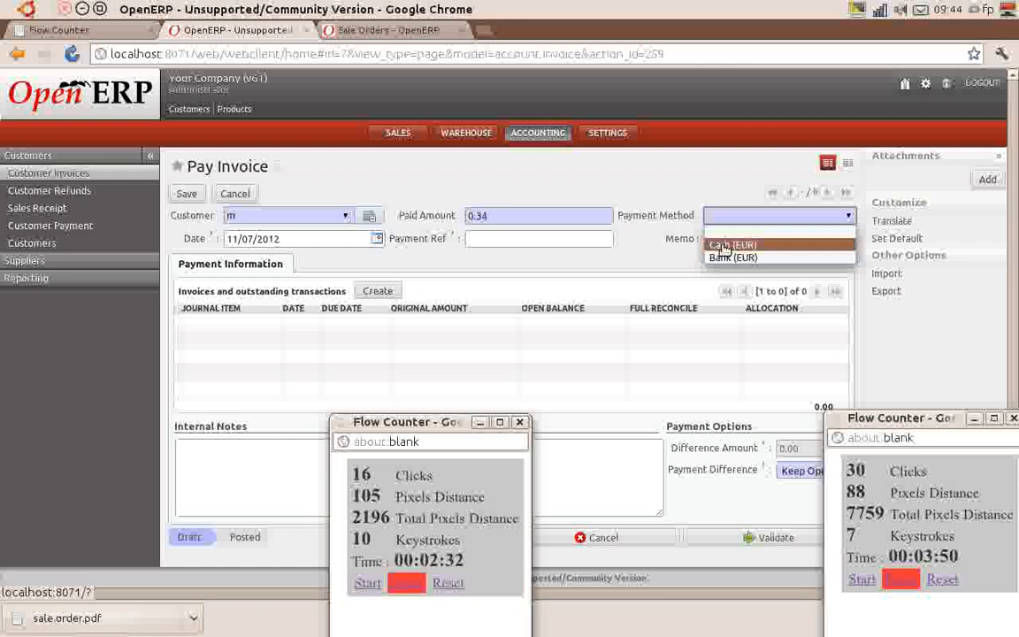
pyautogui.click(732, 244)
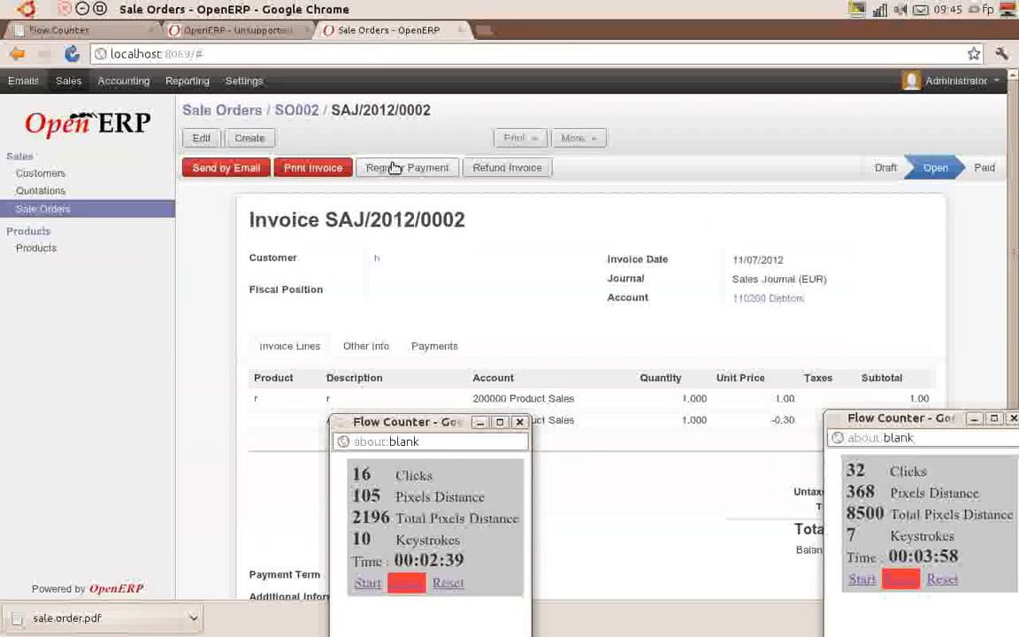
# Step: Register a Cash (EUR) payment for invoice SAJ/2012/0002 so it is Paid
pyautogui.click(406, 166)
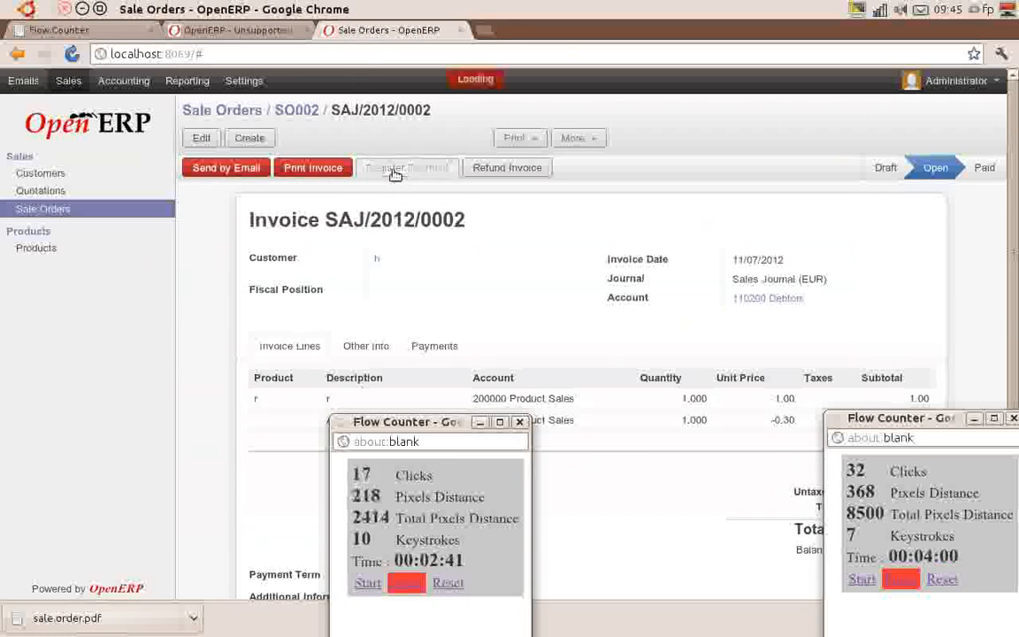
pyautogui.click(407, 166)
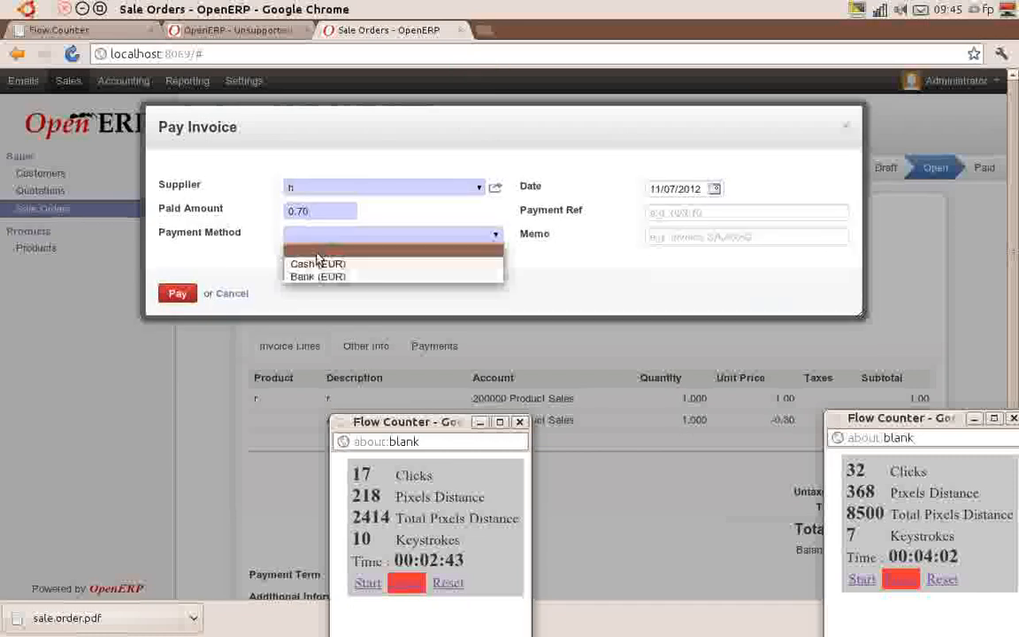
pyautogui.click(318, 264)
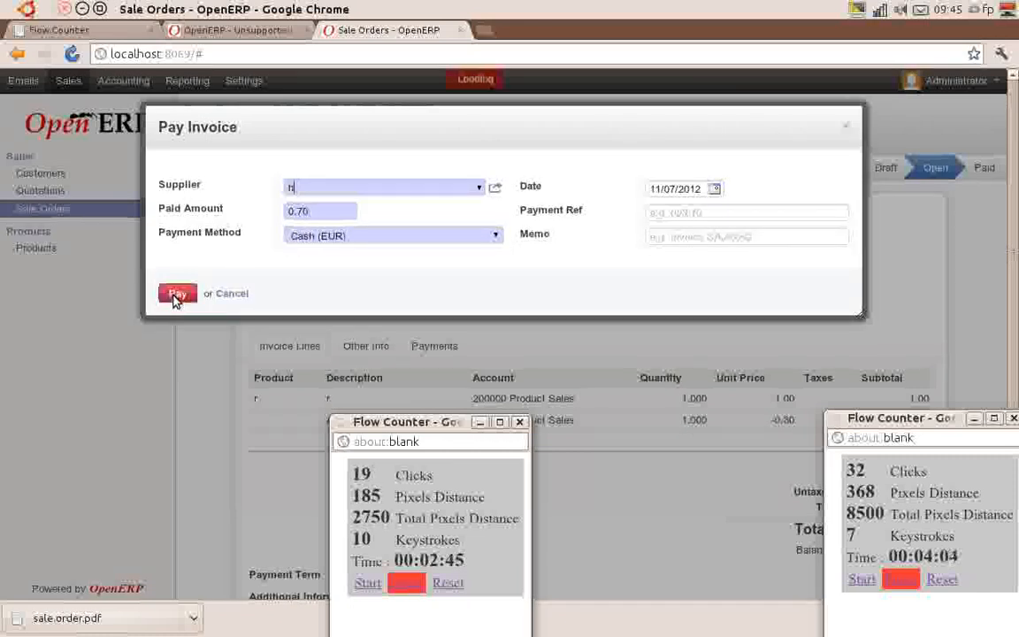
pyautogui.click(177, 293)
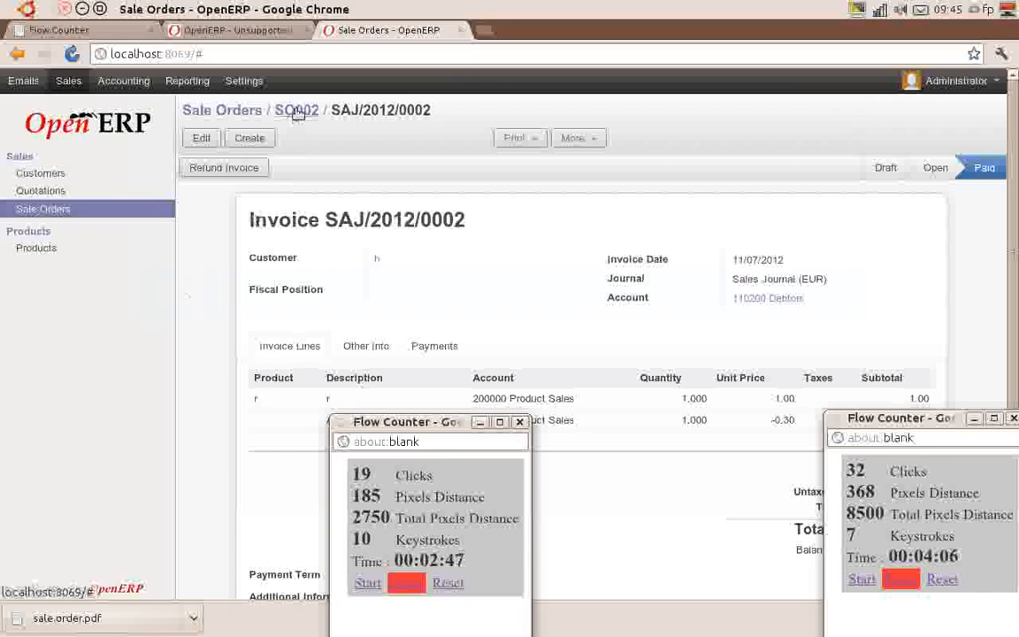
# Step: From SO002, pay the 0.30 advance invoice by Bank (EUR)
pyautogui.click(297, 110)
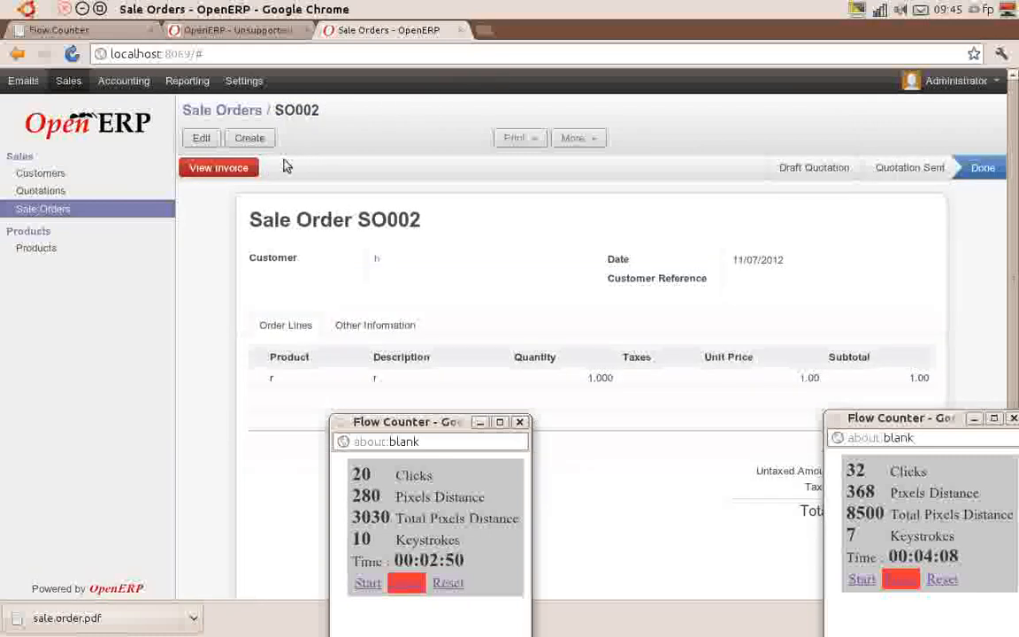
pyautogui.click(218, 166)
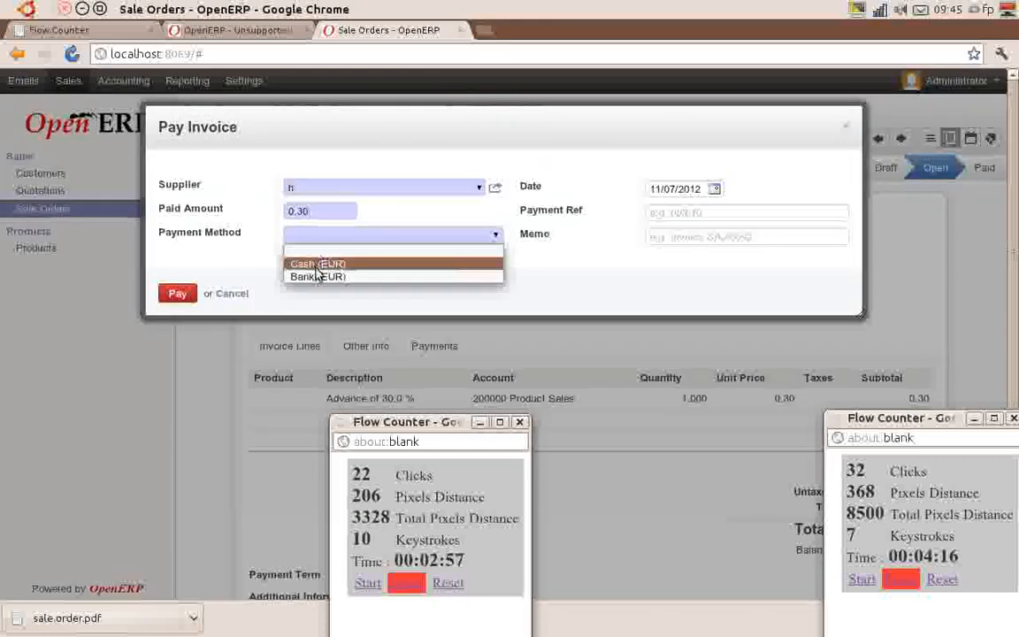
pyautogui.click(318, 276)
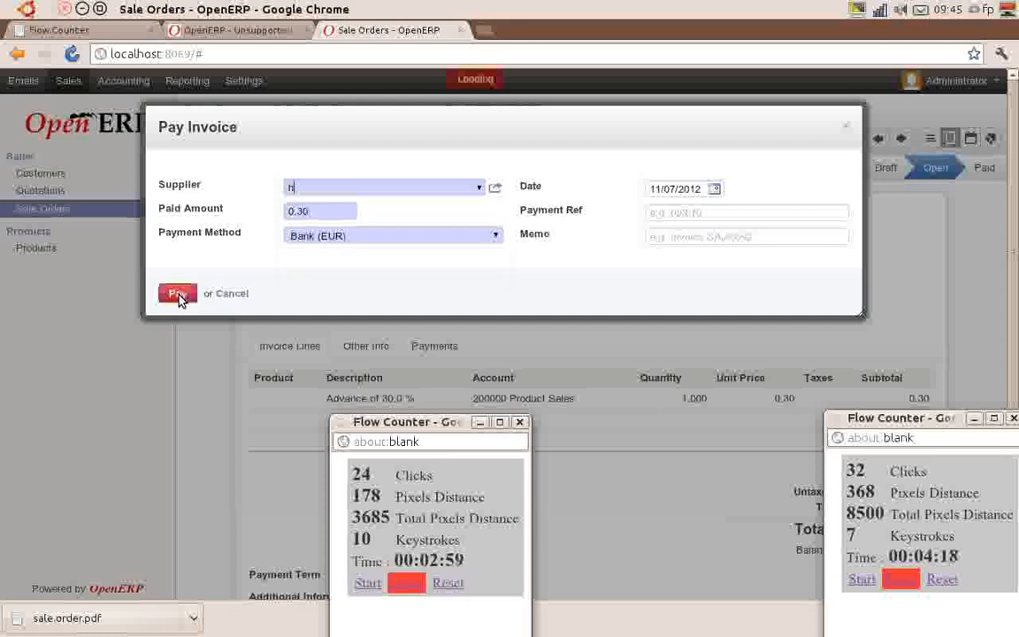
pyautogui.click(177, 294)
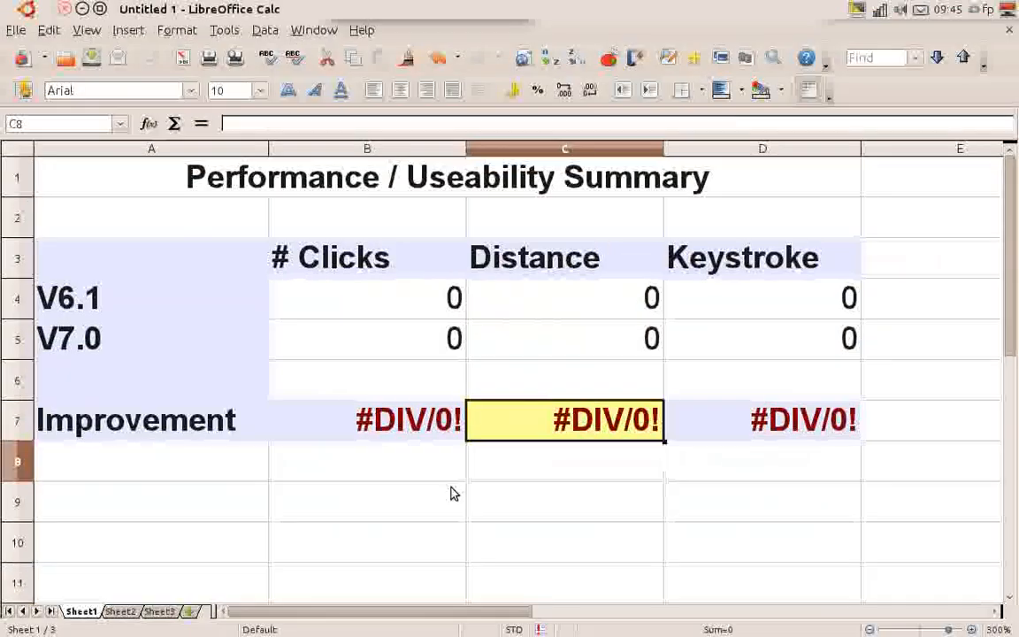
# Step: Enter V7.0 values 24 and 3685 and V6.1 value 8500 and 10 keystrokes in the summary table
pyautogui.write('24')
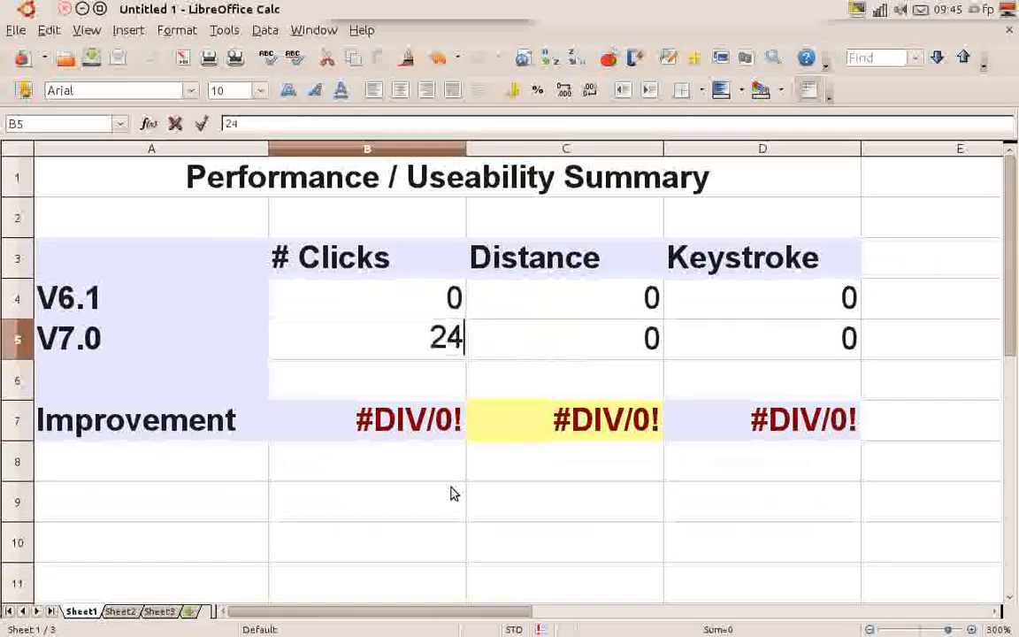
pyautogui.write('3685')
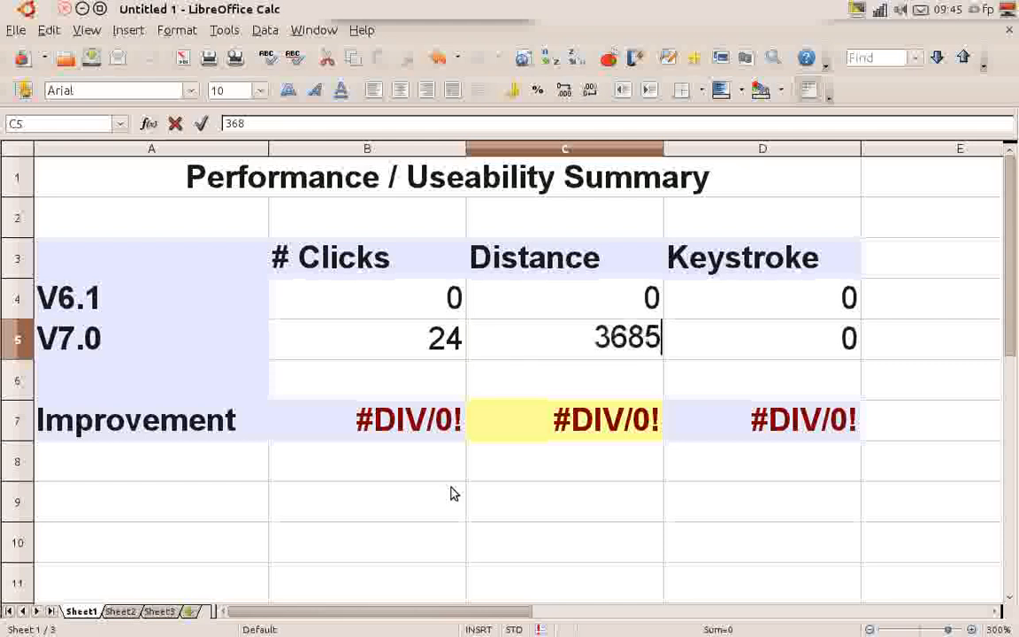
pyautogui.click(368, 297)
pyautogui.write('32')
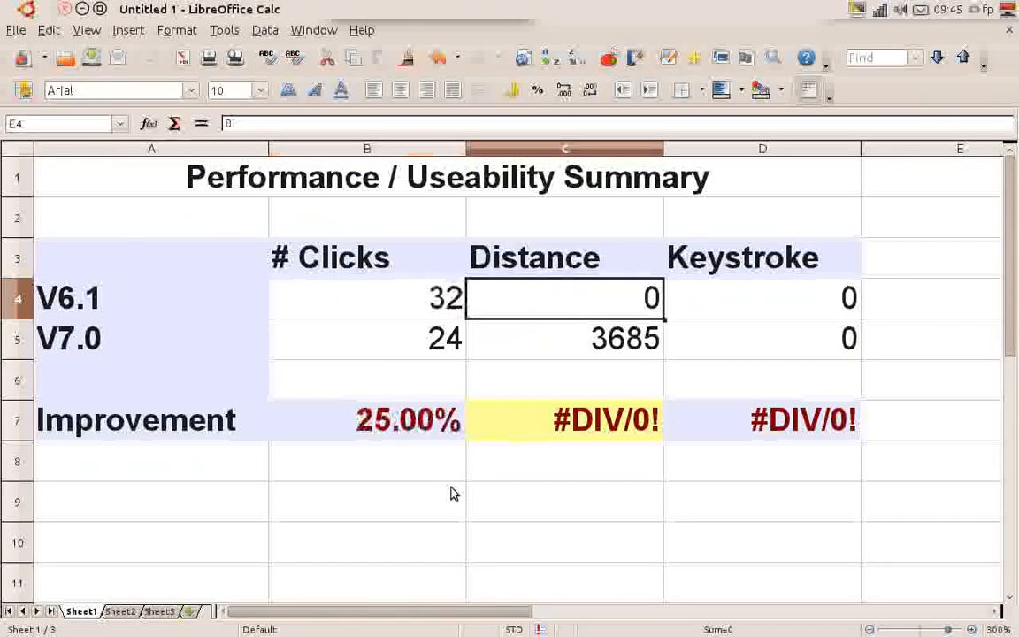
pyautogui.write('8500')
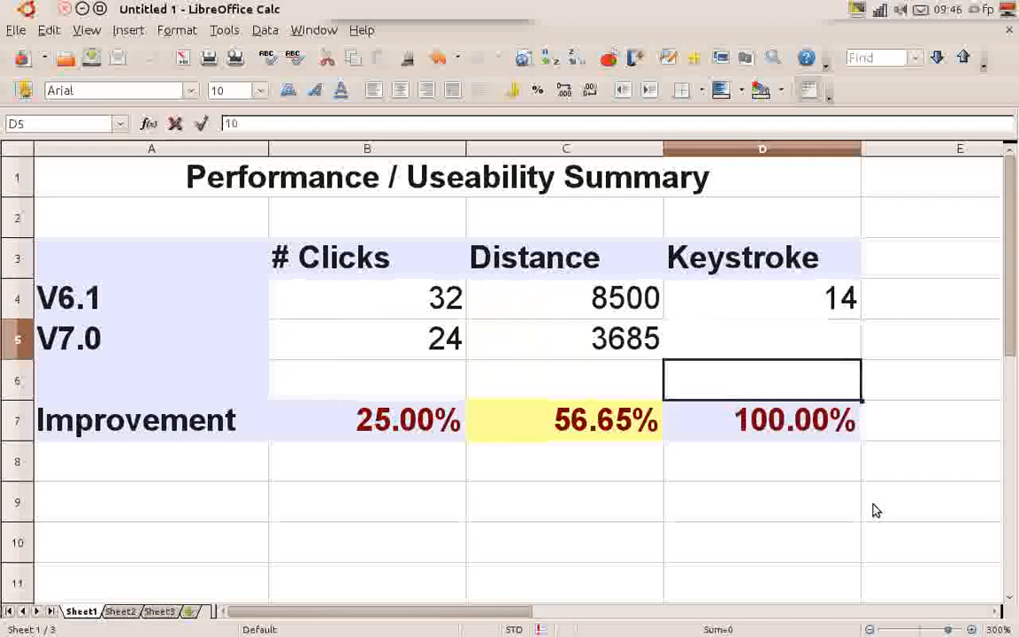
pyautogui.write('10')
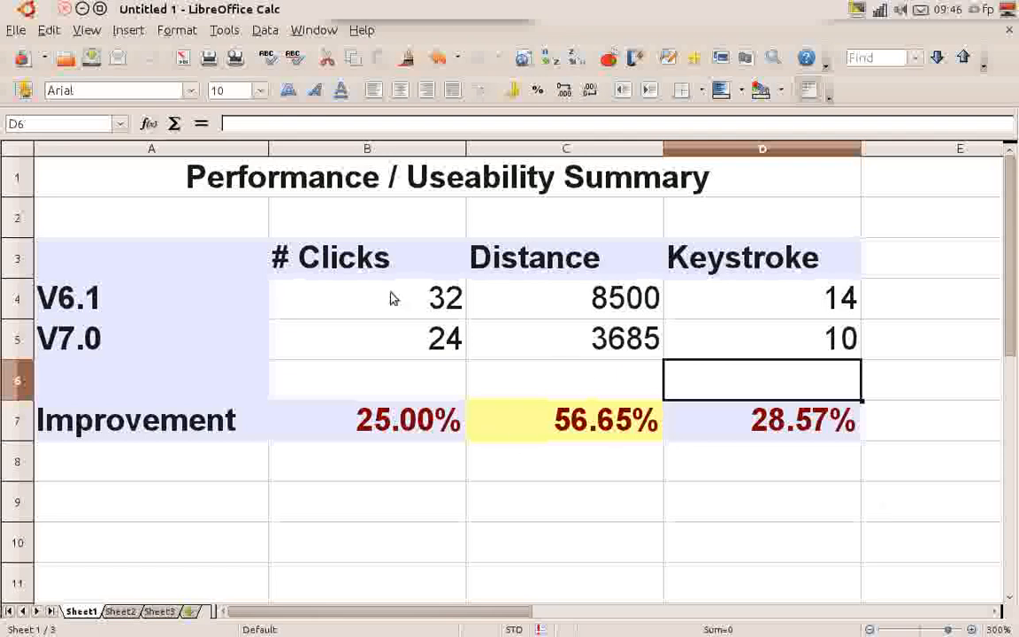
# Step: Check the Distance improvement formula in C7, then write "2x more easier than OpenERP 6.1!" in A9
pyautogui.click(566, 419)
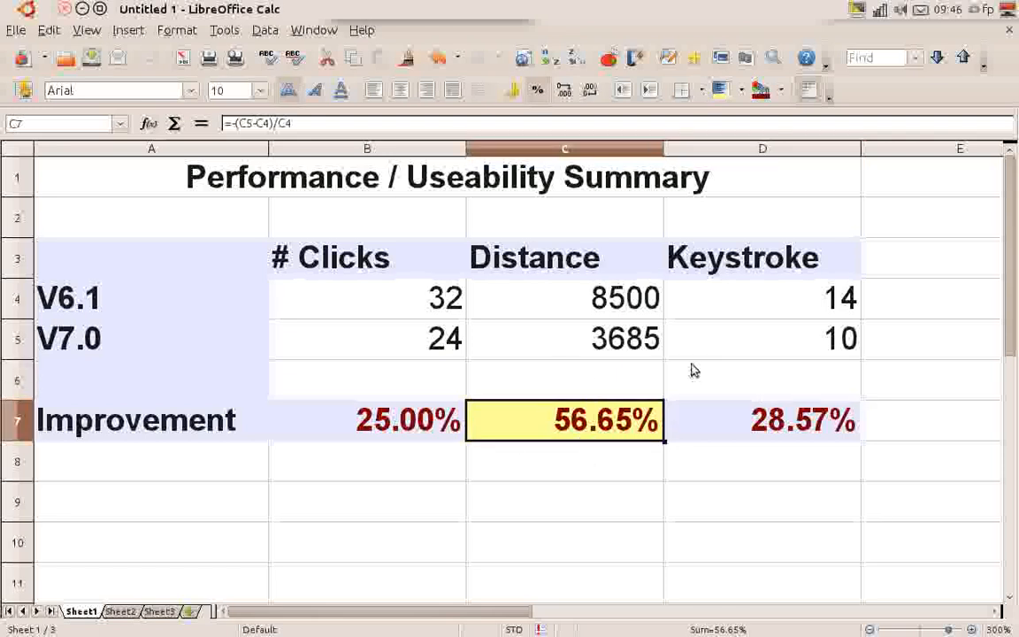
pyautogui.moveTo(602, 344)
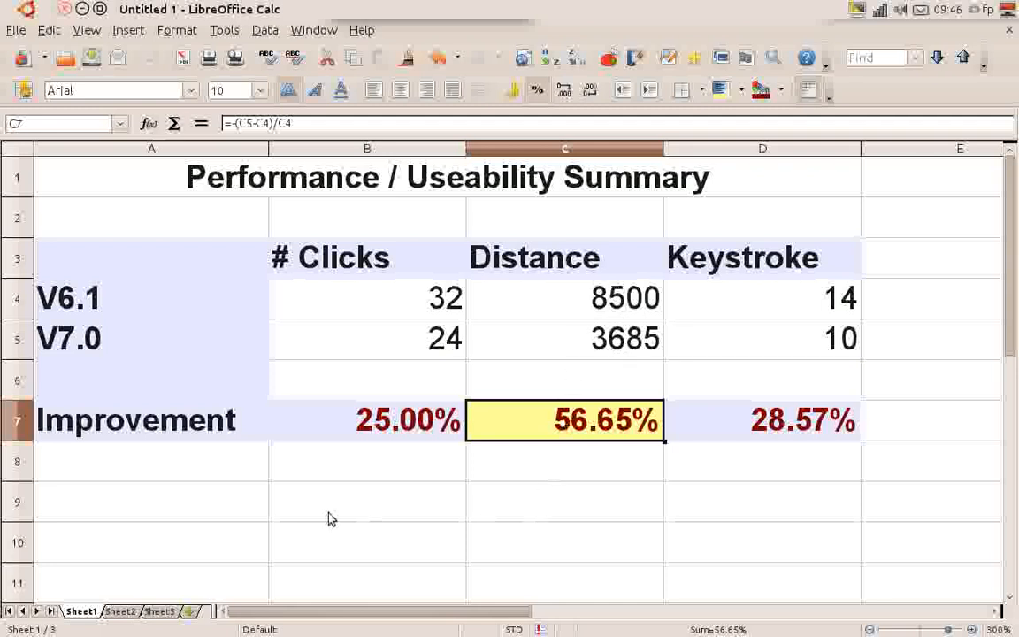
pyautogui.write('2')
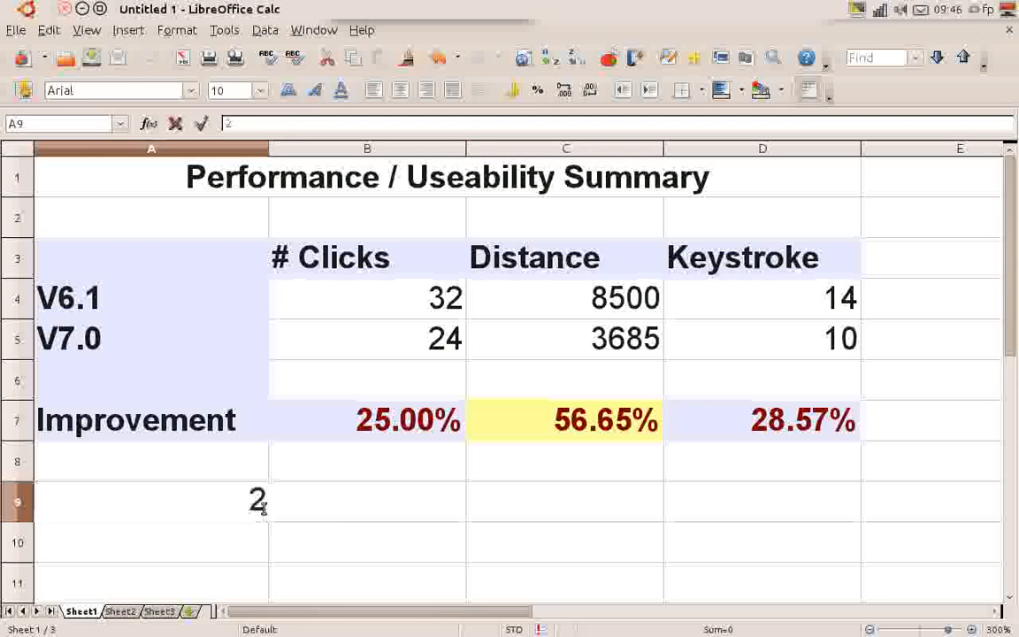
pyautogui.write('x more easier t')
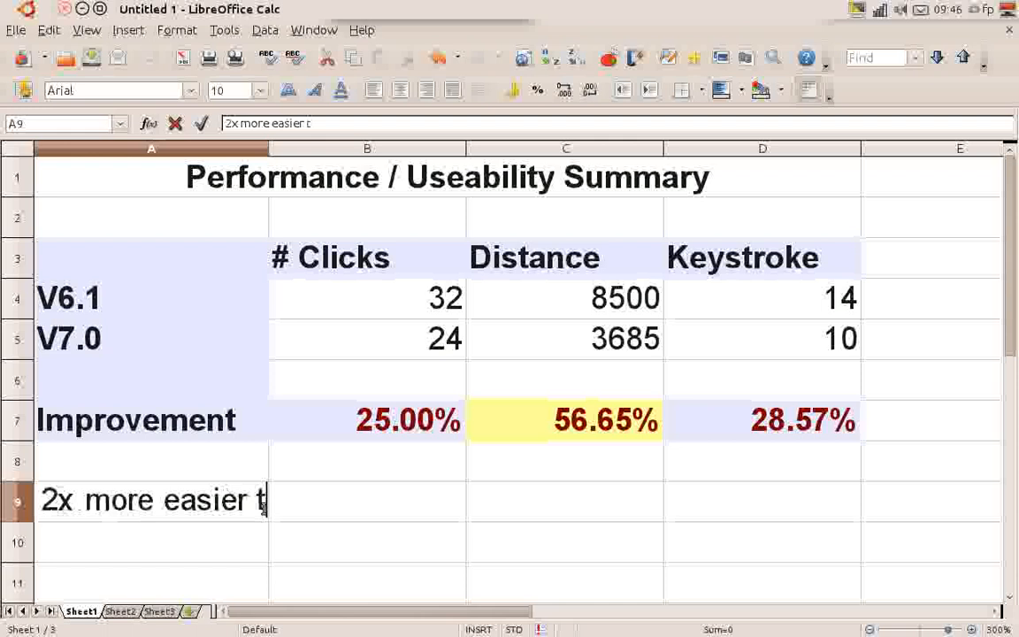
pyautogui.write('han OPenERP')
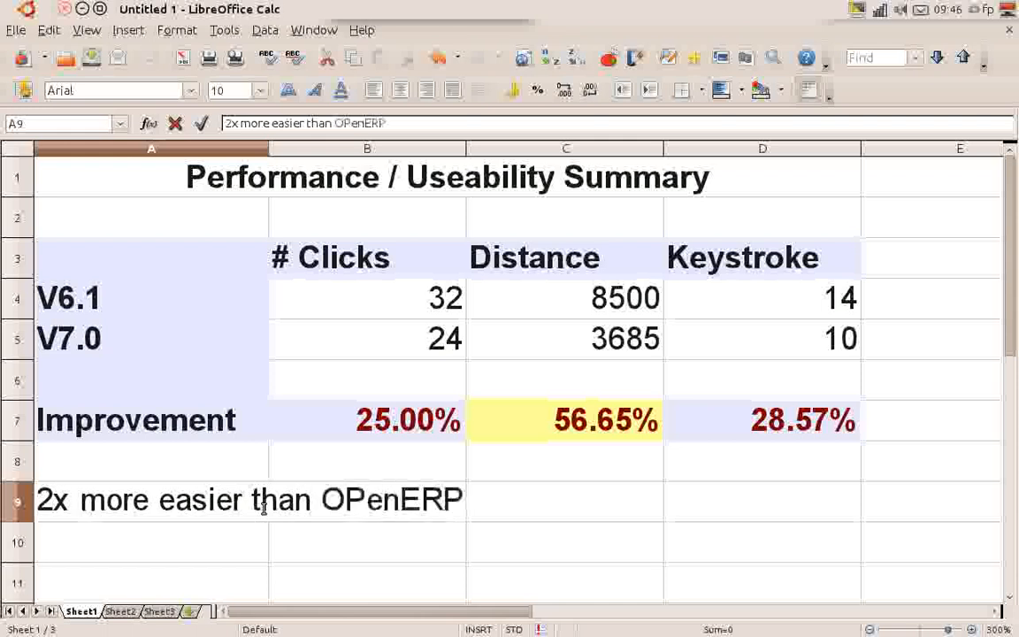
pyautogui.write('OpenERP 6.1!')
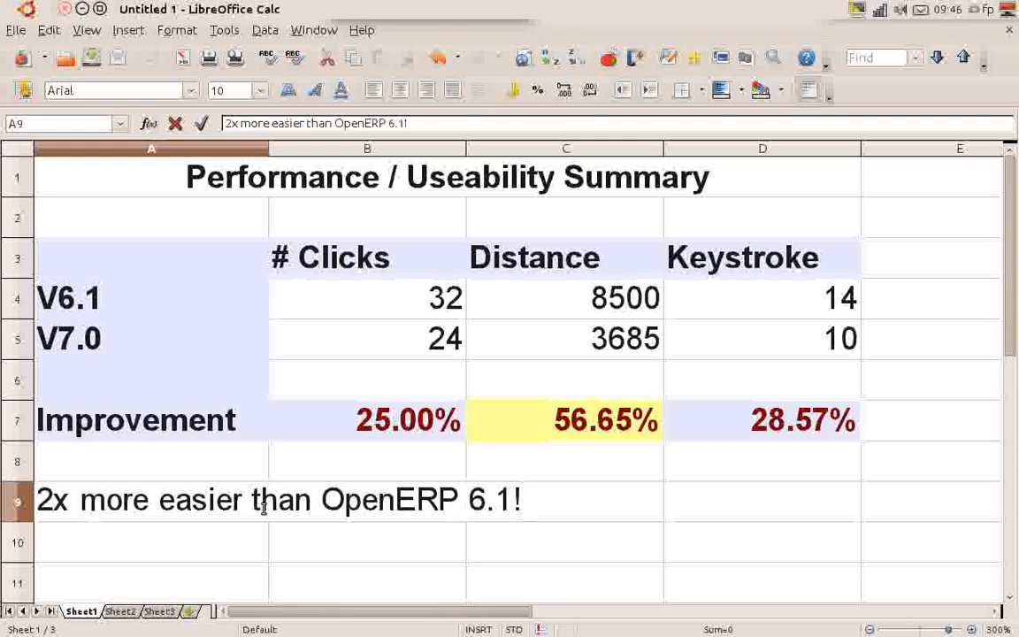